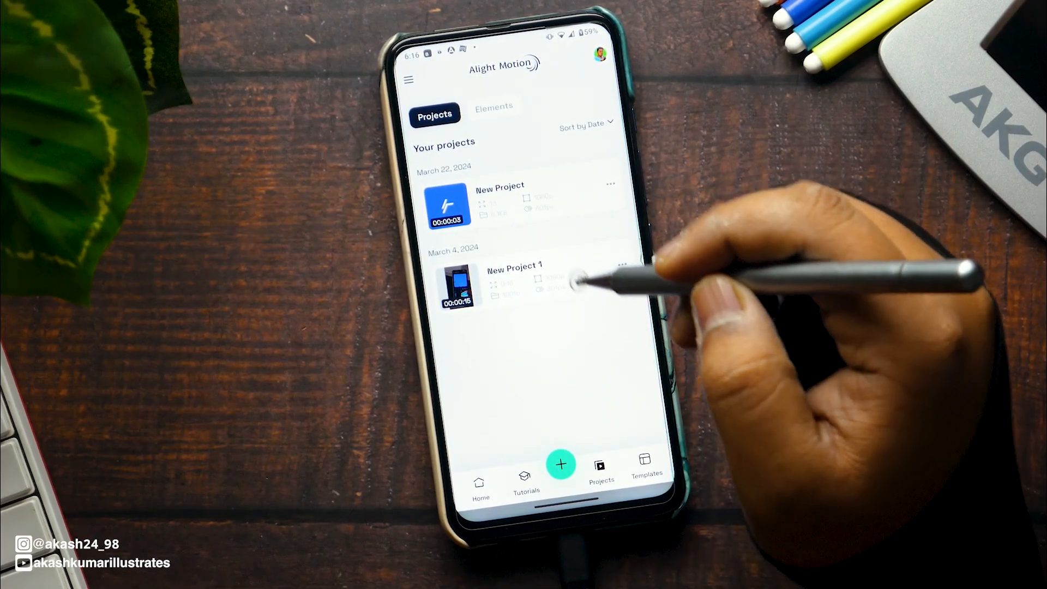
# Start a new 1:1 project at 1080p, 60 fps with a white background.
pyautogui.click(561, 464)
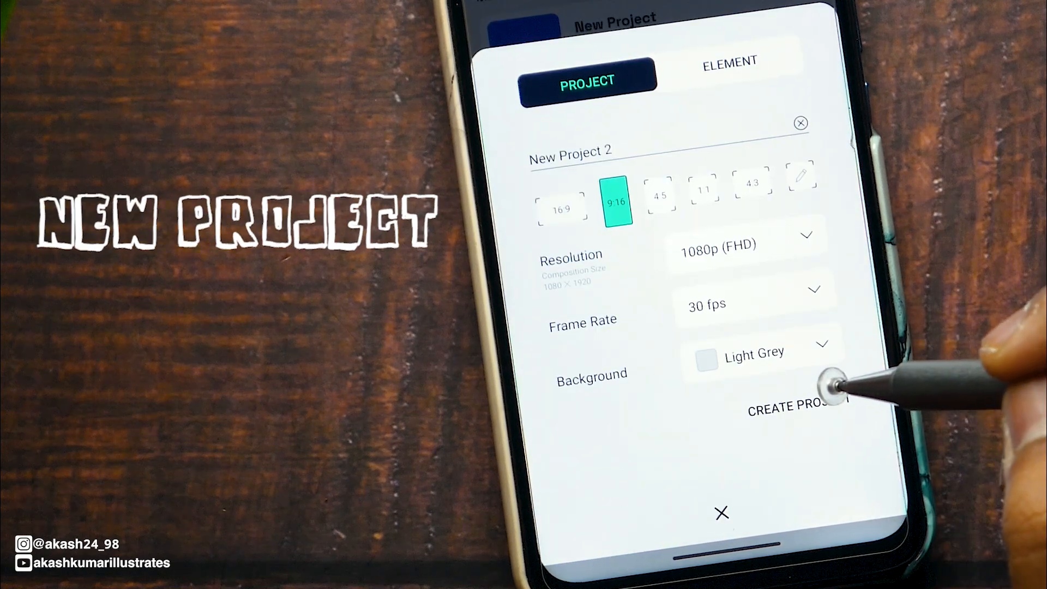
pyautogui.click(704, 188)
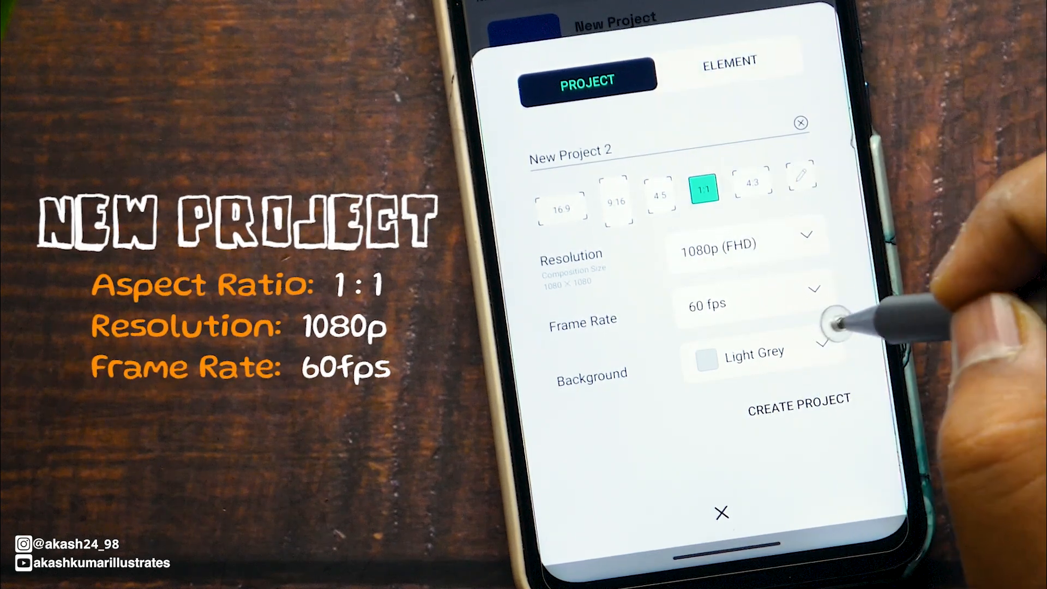
pyautogui.click(755, 353)
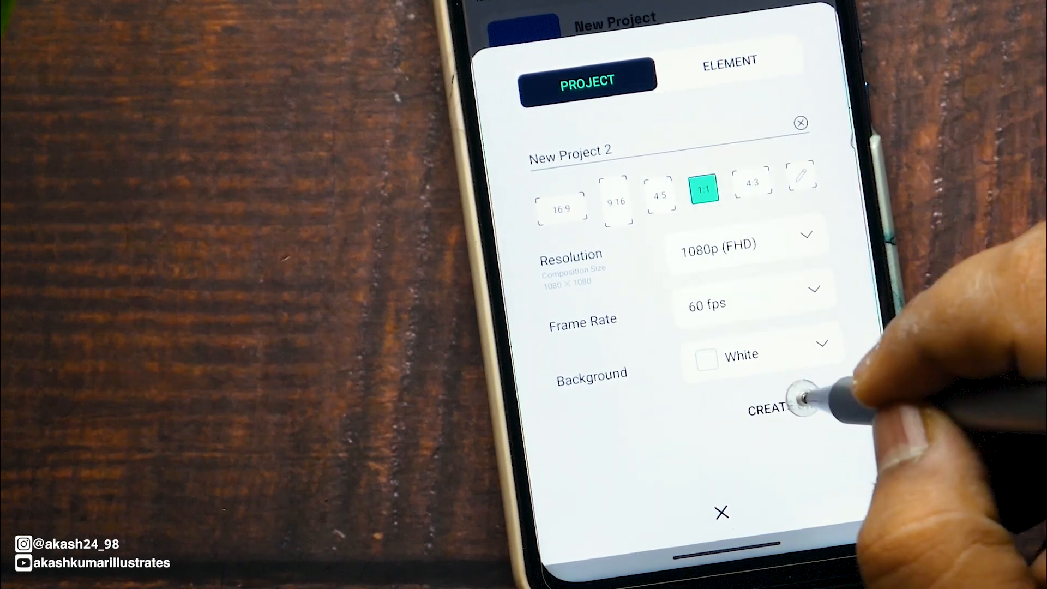
# Create 'New Project 2', peek at the add panel's shape options and close it.
pyautogui.click(768, 410)
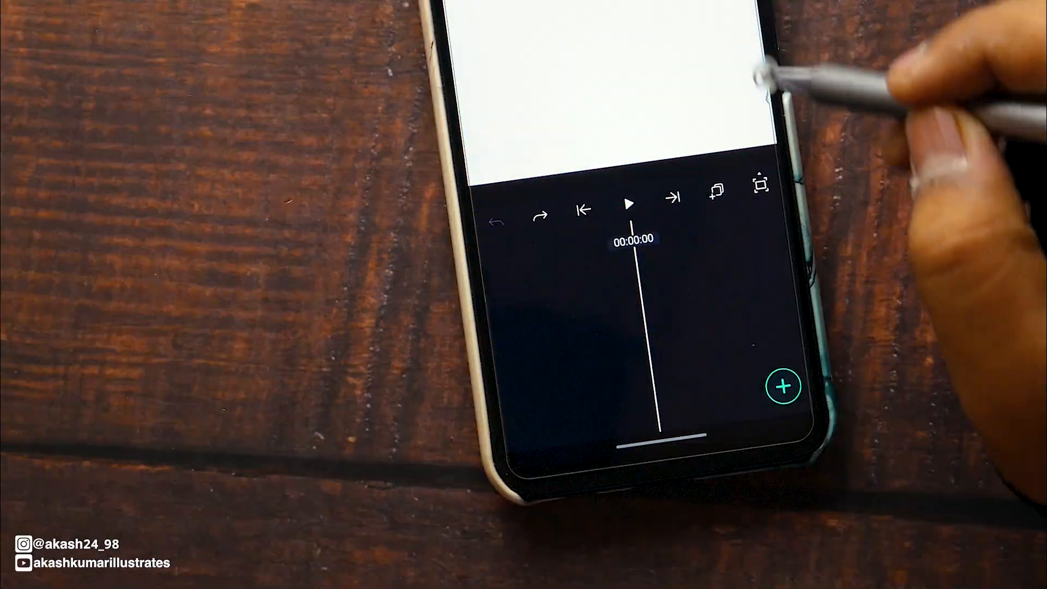
pyautogui.click(783, 386)
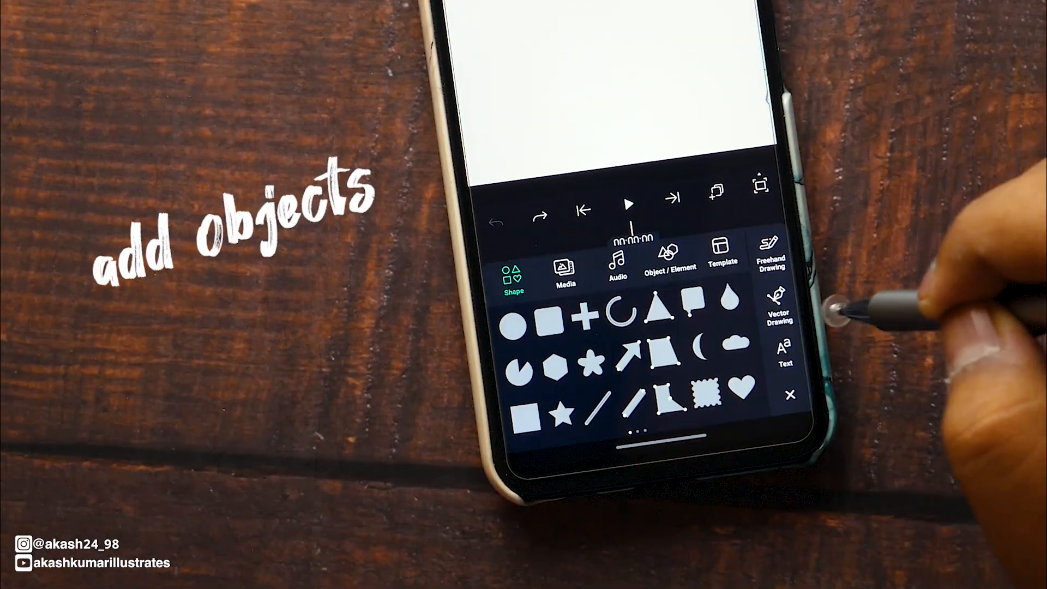
pyautogui.click(514, 325)
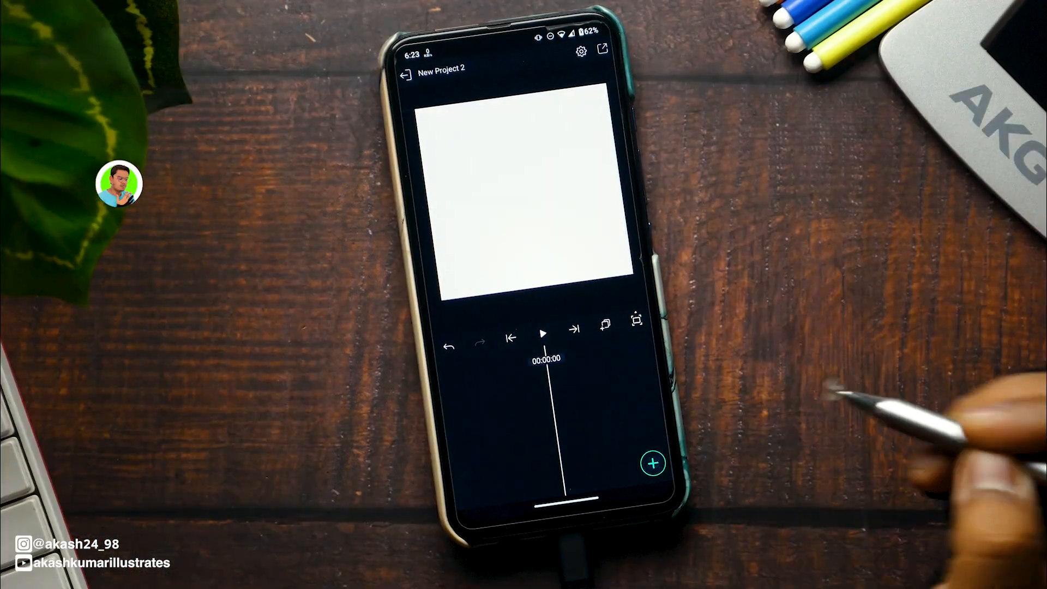
# Import the logo PNG from Media and extend its layer to 00:03:00.
pyautogui.click(652, 463)
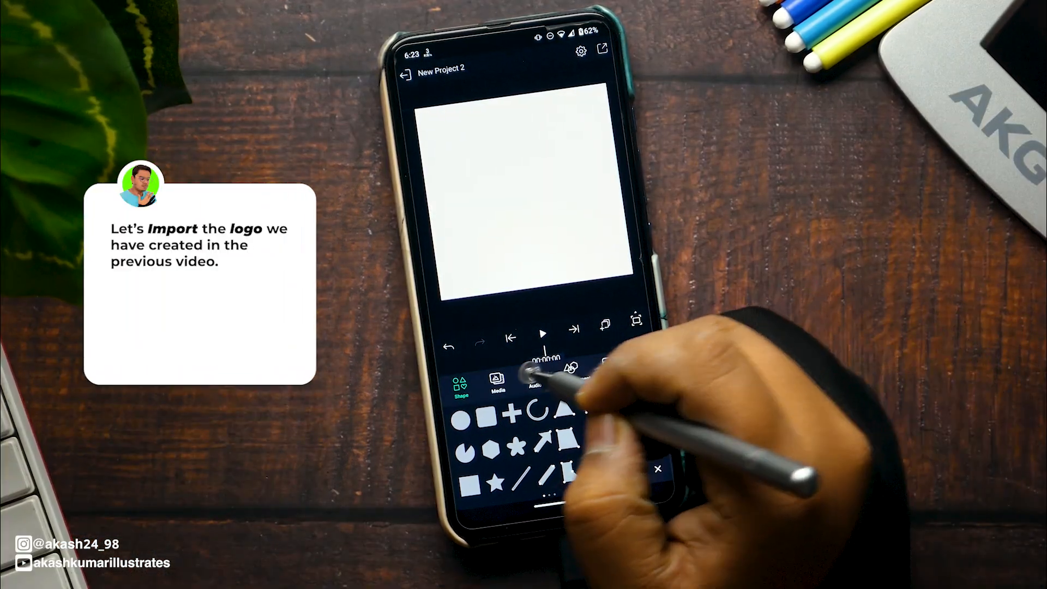
pyautogui.click(496, 381)
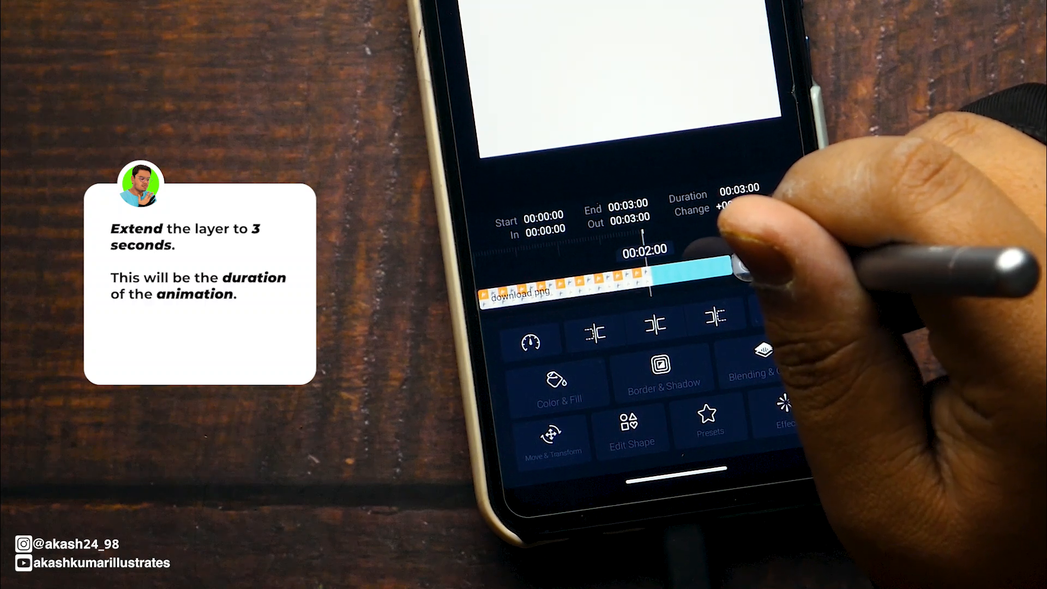
pyautogui.moveTo(715, 274); pyautogui.dragTo(749, 271)
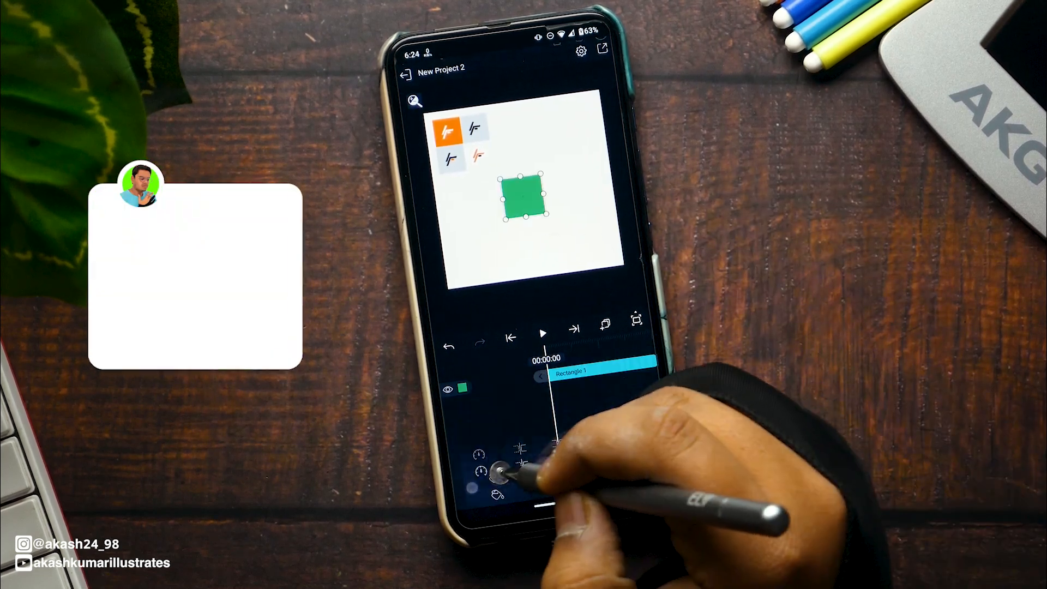
# Scale Rectangle 1 to about 998 so it covers the whole canvas.
pyautogui.click(636, 321)
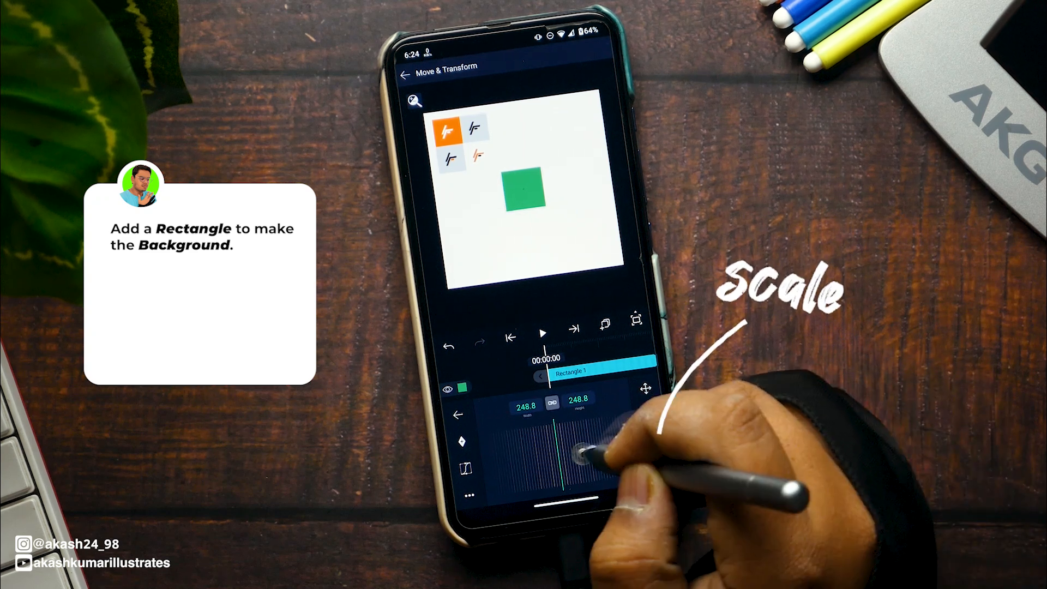
pyautogui.moveTo(588, 448); pyautogui.dragTo(529, 460)
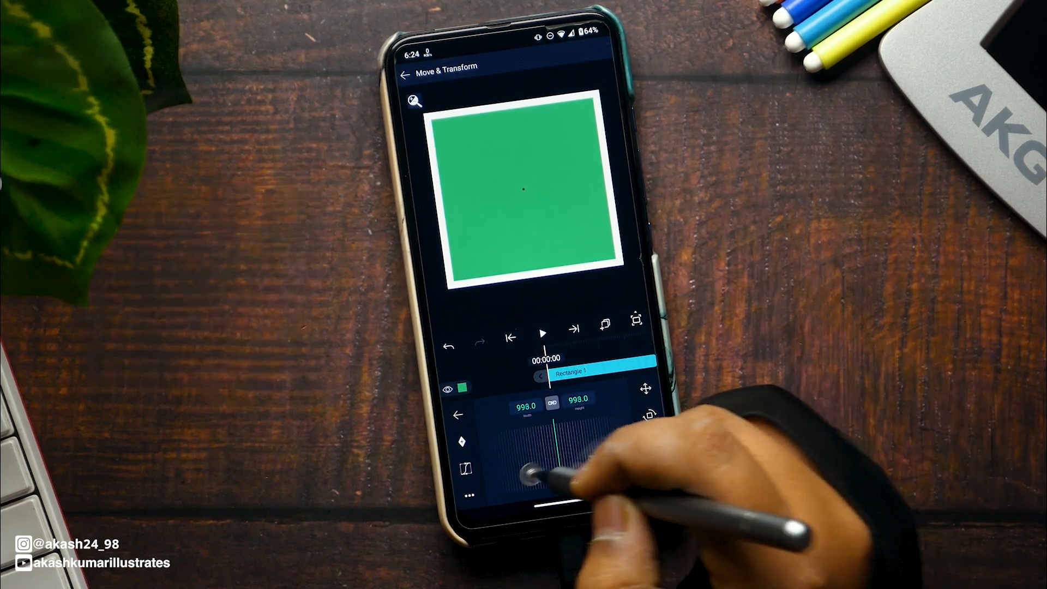
pyautogui.click(406, 74)
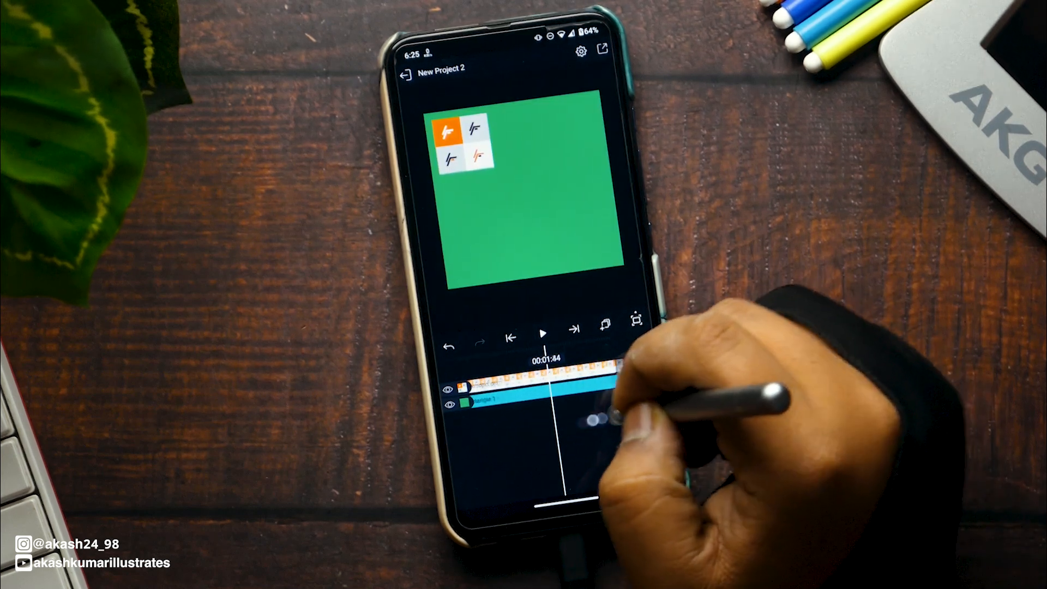
# Recolour the background rectangle orange in Color & Fill.
pyautogui.click(535, 384)
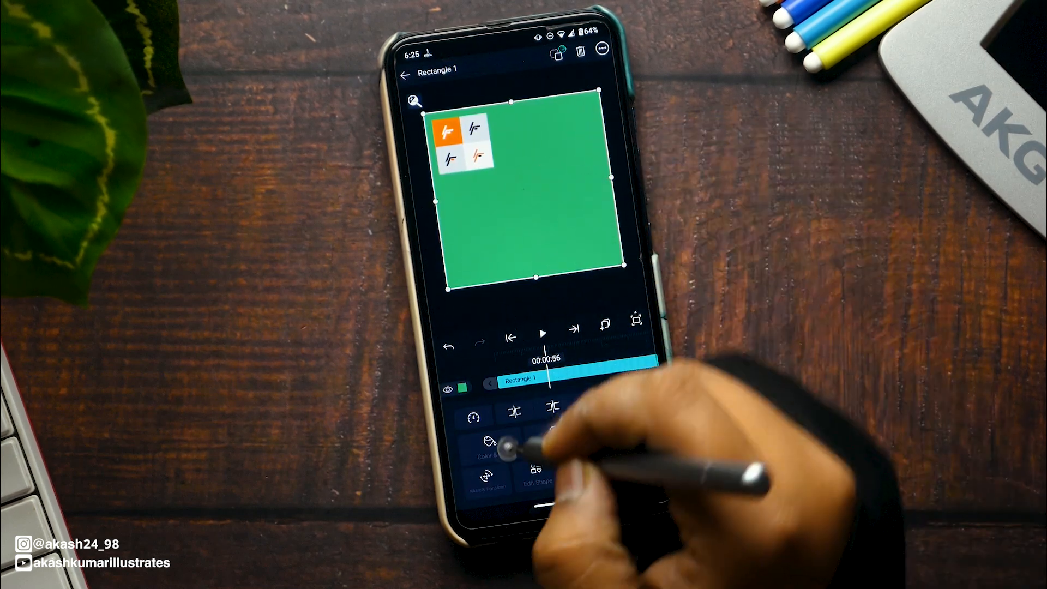
pyautogui.click(488, 444)
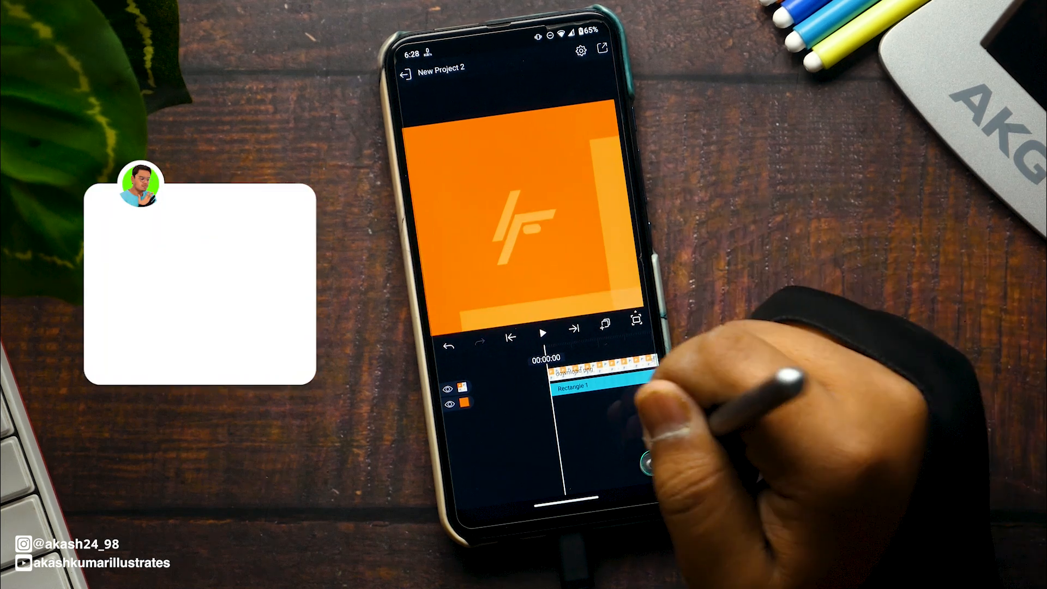
# Add a second rectangle and set its fill to white.
pyautogui.click(460, 377)
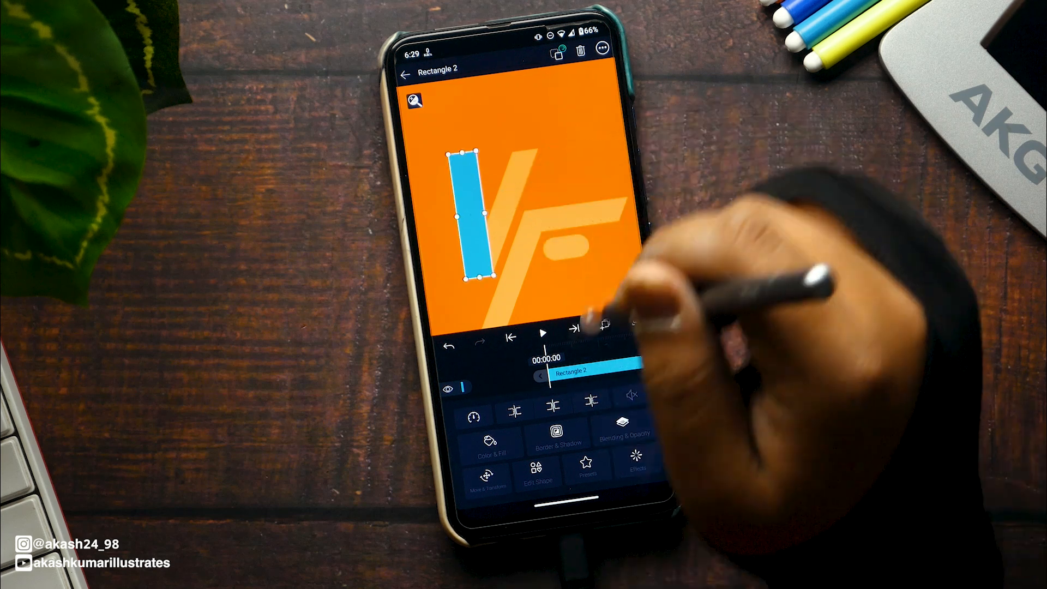
pyautogui.click(490, 441)
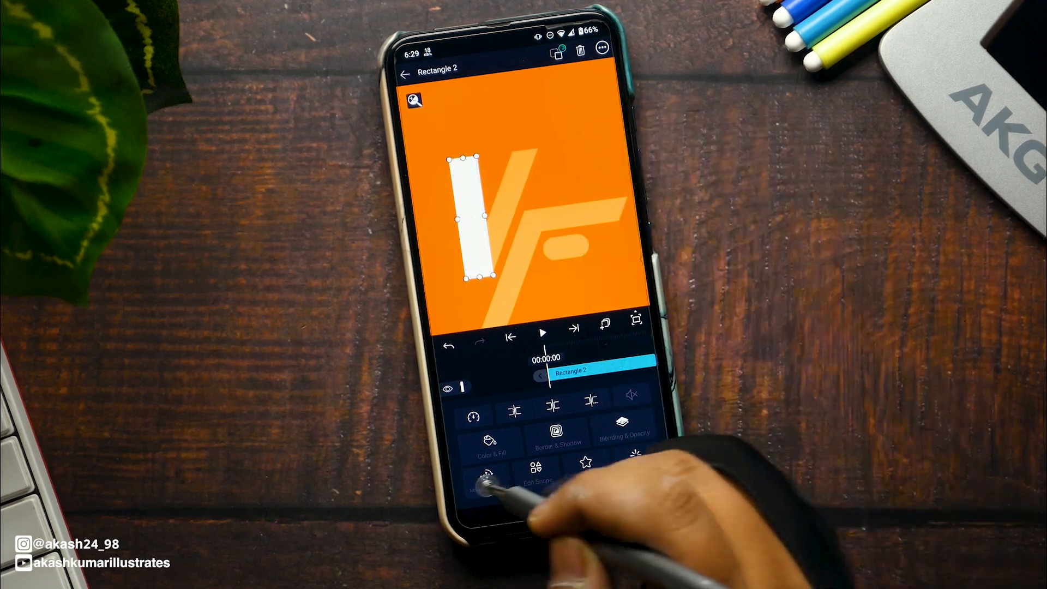
pyautogui.click(475, 481)
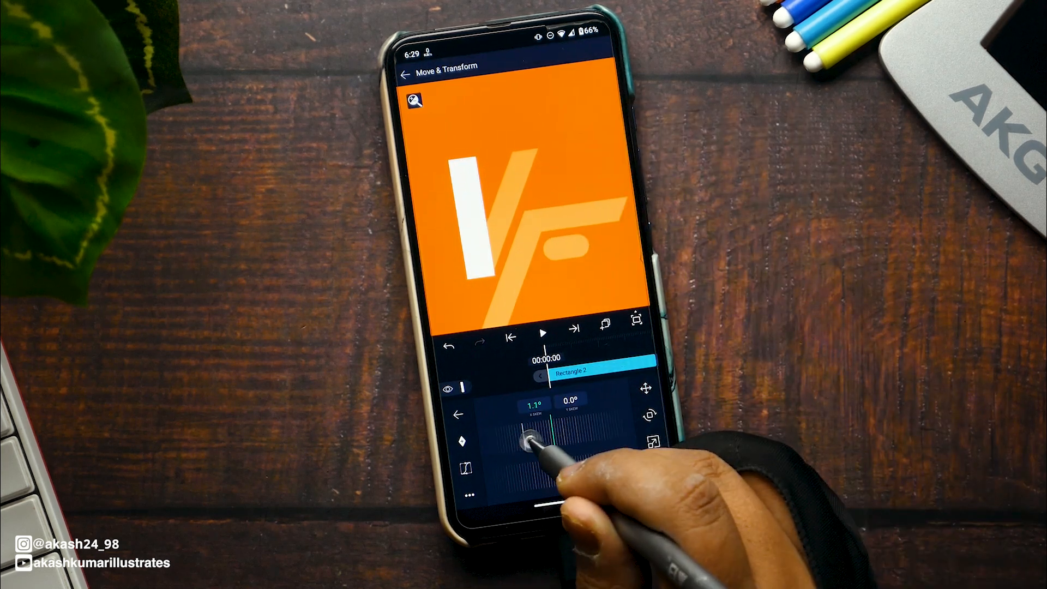
# Give the white bar an X Skew of -30 and place it over the logo's first slanted bar.
pyautogui.moveTo(531, 440); pyautogui.dragTo(582, 421)
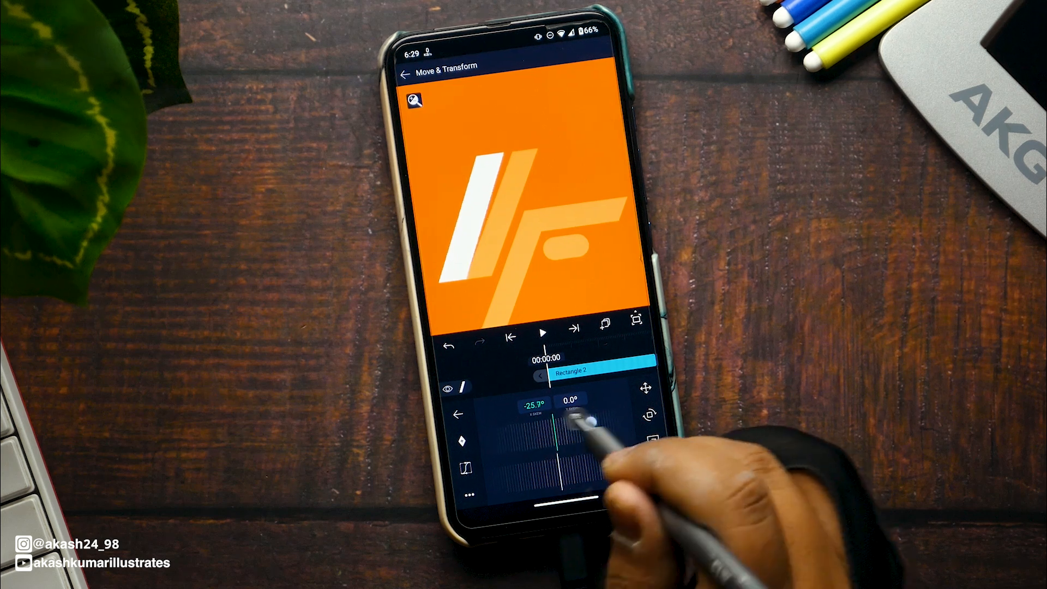
pyautogui.moveTo(571, 414); pyautogui.dragTo(571, 424)
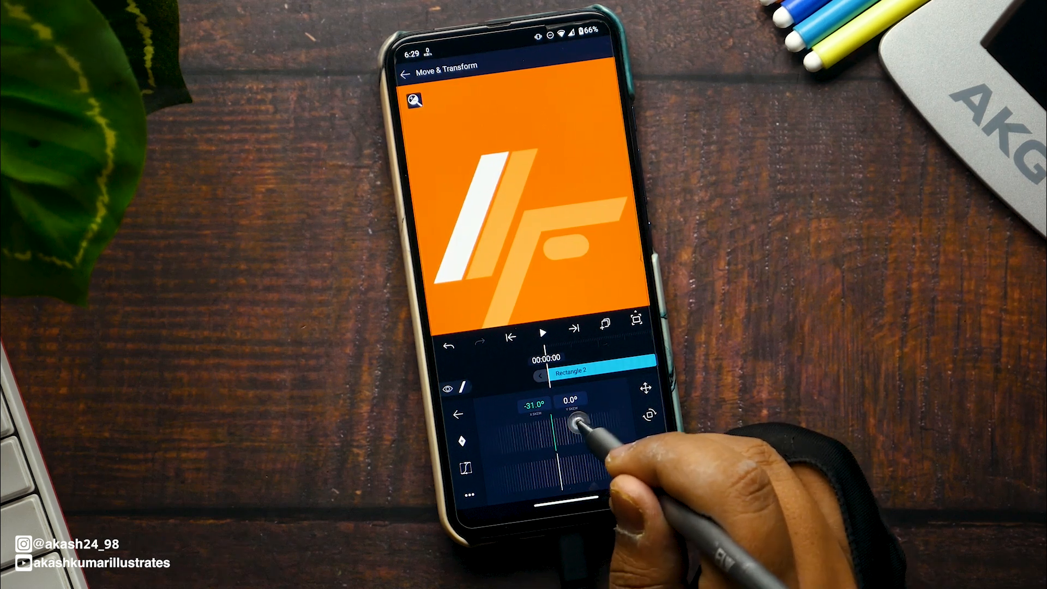
pyautogui.click(534, 406)
pyautogui.write('-30')
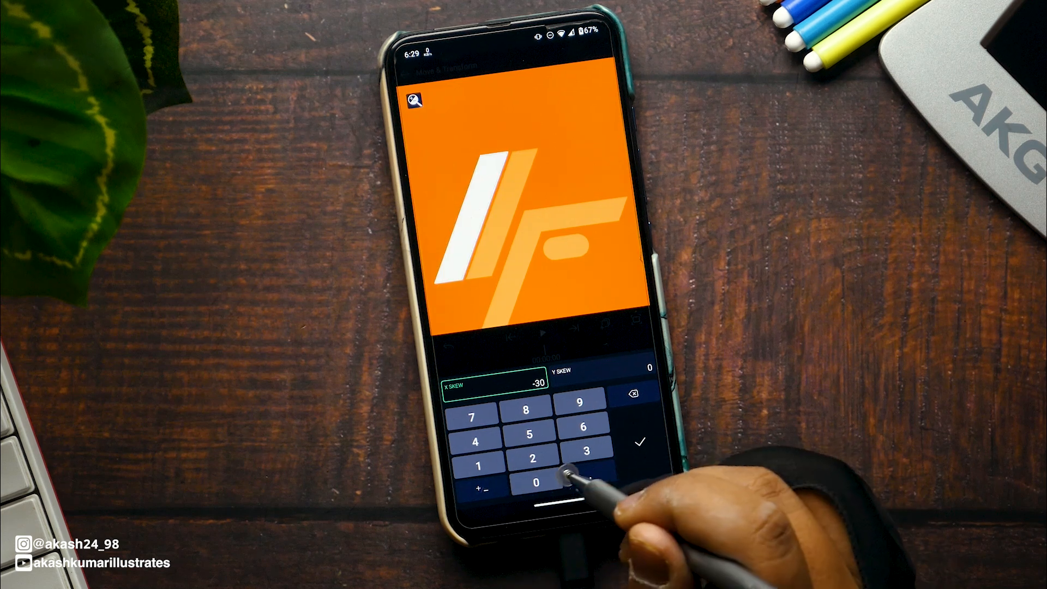
pyautogui.click(641, 441)
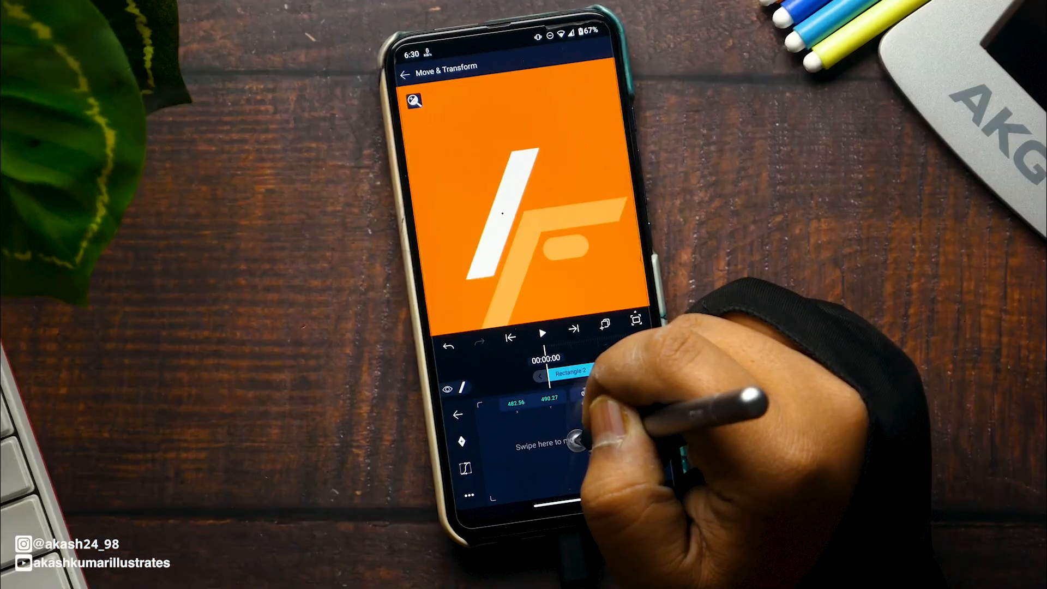
pyautogui.click(406, 73)
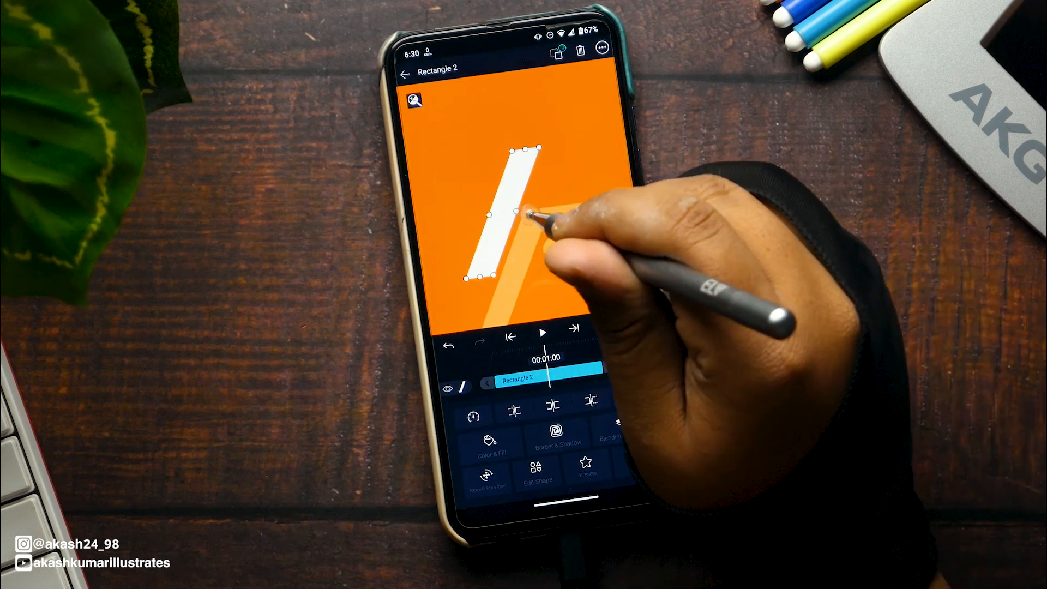
# Duplicate Rectangle 2, move the copy down as the second bar and extend it to 00:02:59.
pyautogui.click(604, 323)
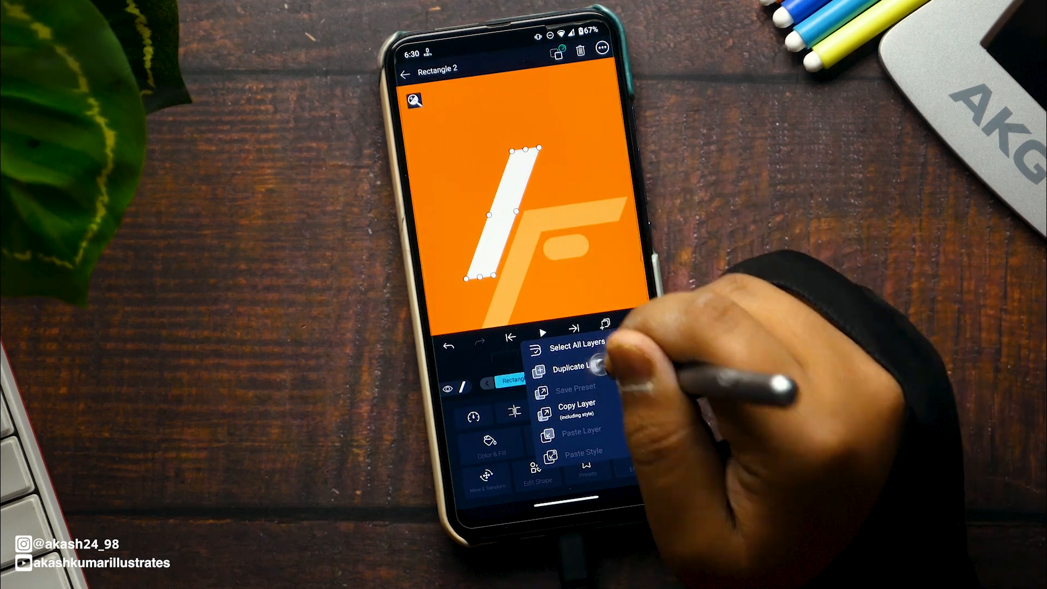
pyautogui.click(572, 370)
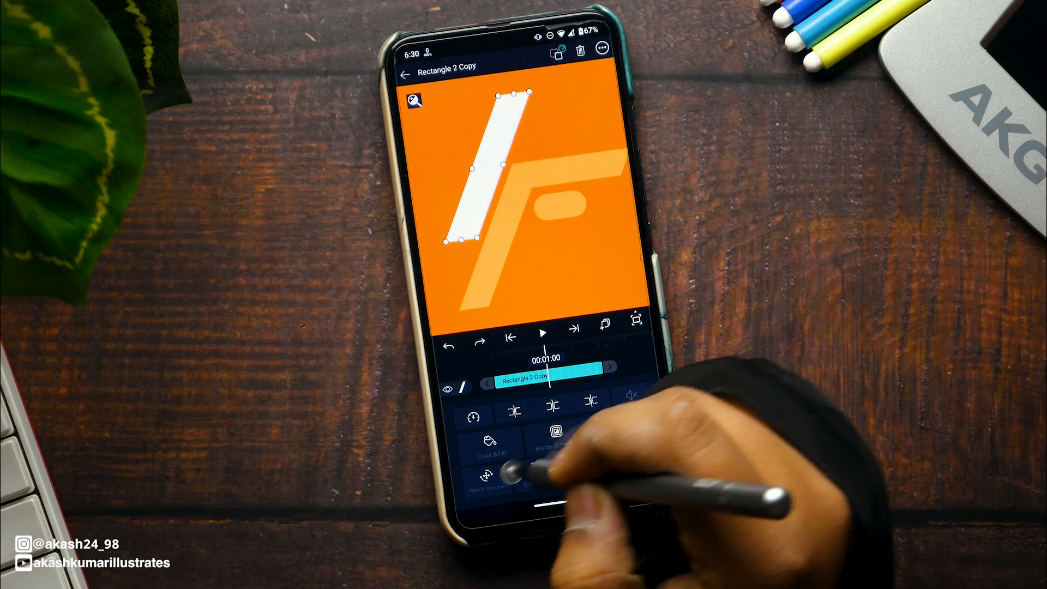
pyautogui.click(488, 479)
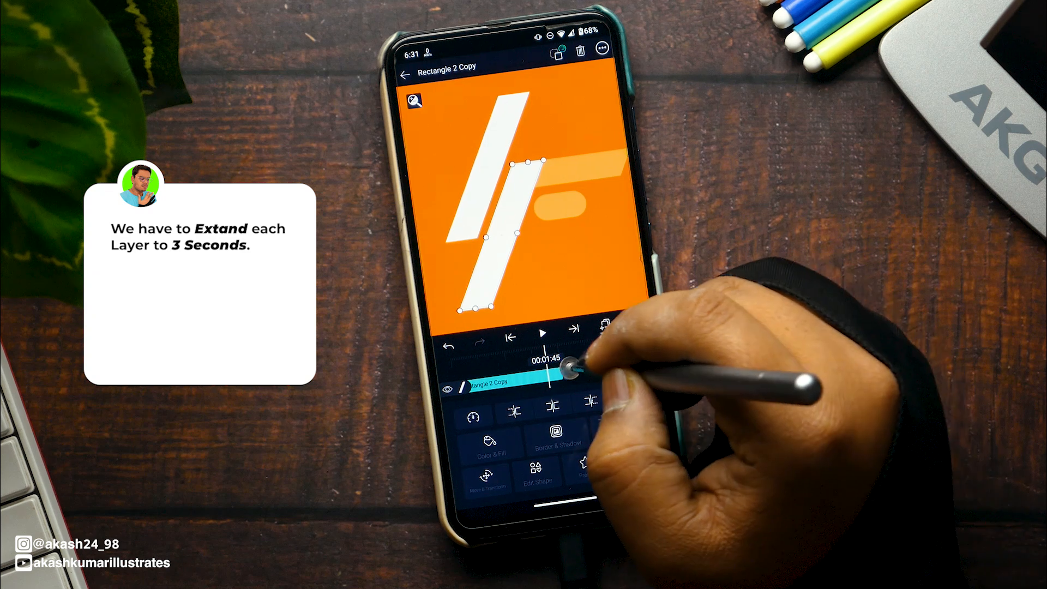
pyautogui.moveTo(575, 362); pyautogui.dragTo(624, 362)
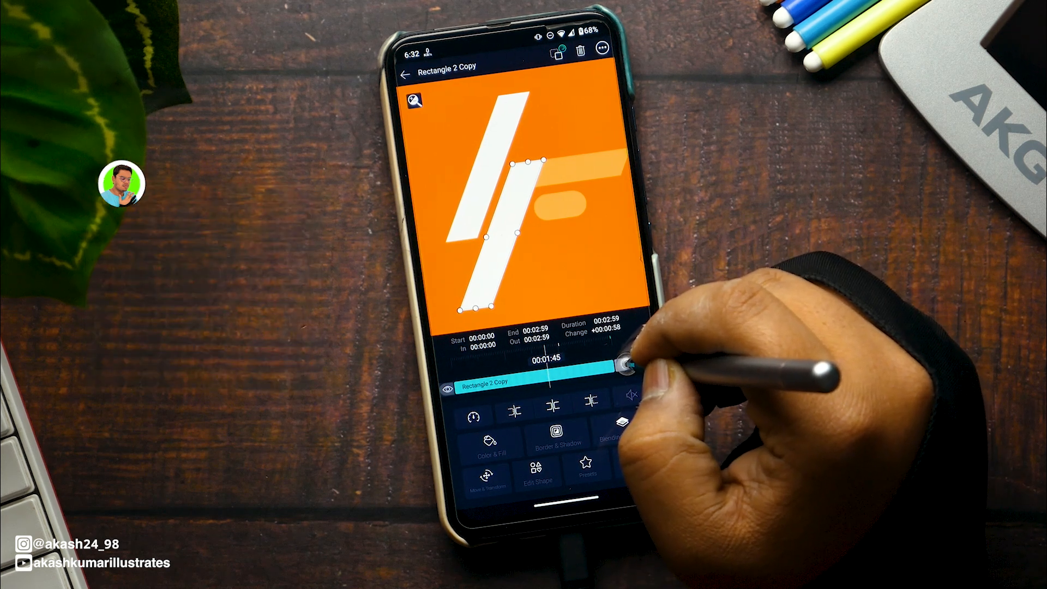
pyautogui.click(406, 74)
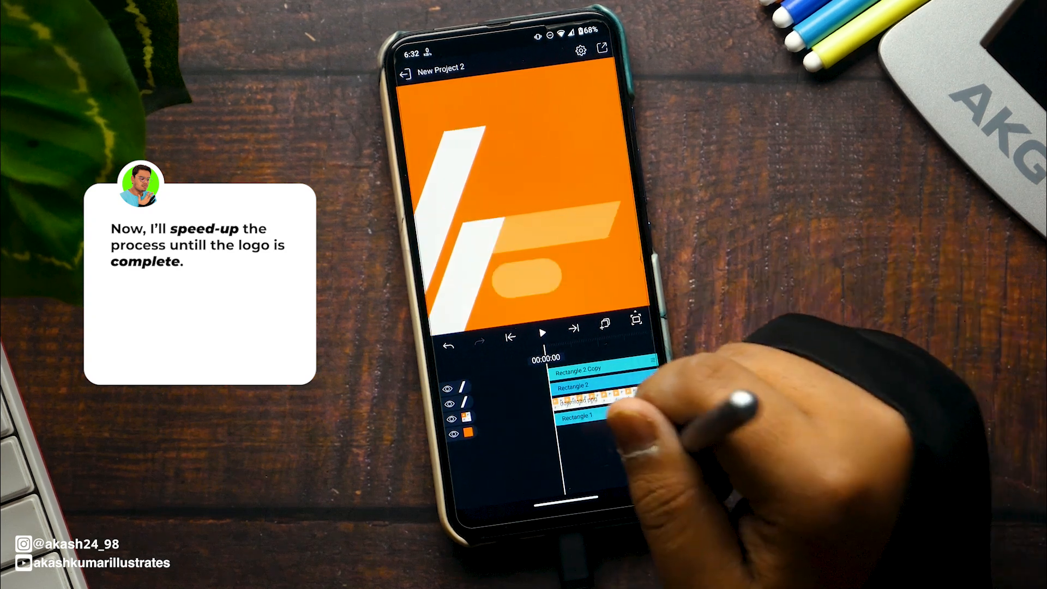
# Position Rectangle 3 and the pill onto the logo, recolour them white and extend to three seconds.
pyautogui.click(587, 415)
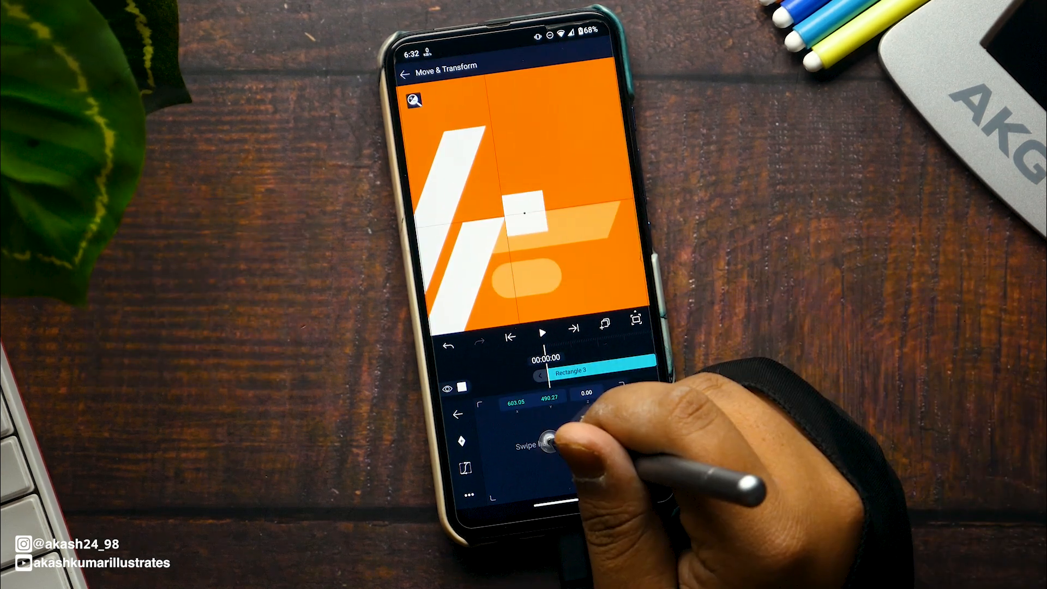
pyautogui.moveTo(555, 444); pyautogui.dragTo(641, 411)
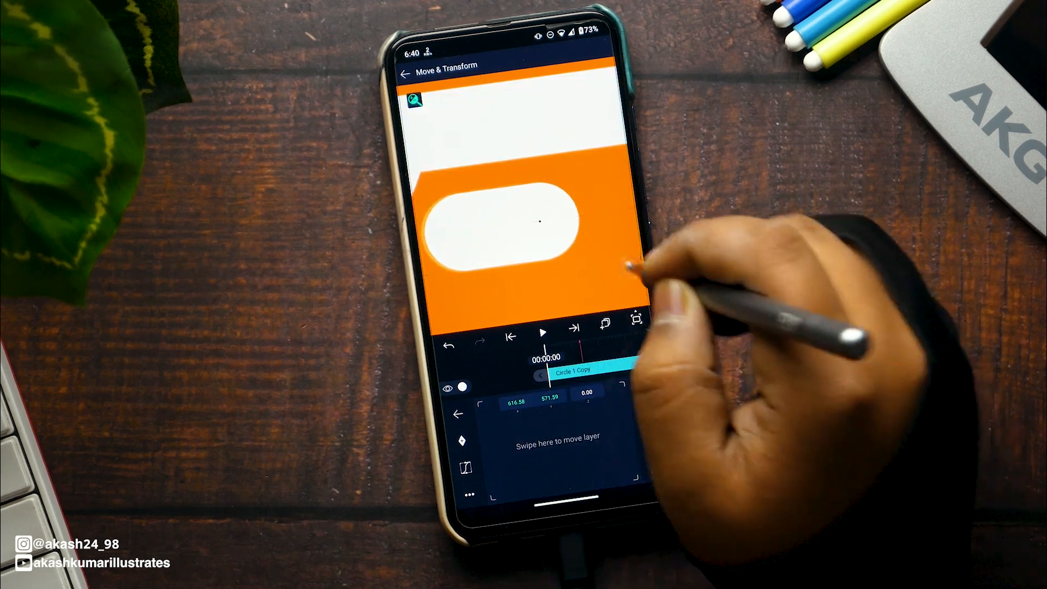
pyautogui.click(403, 73)
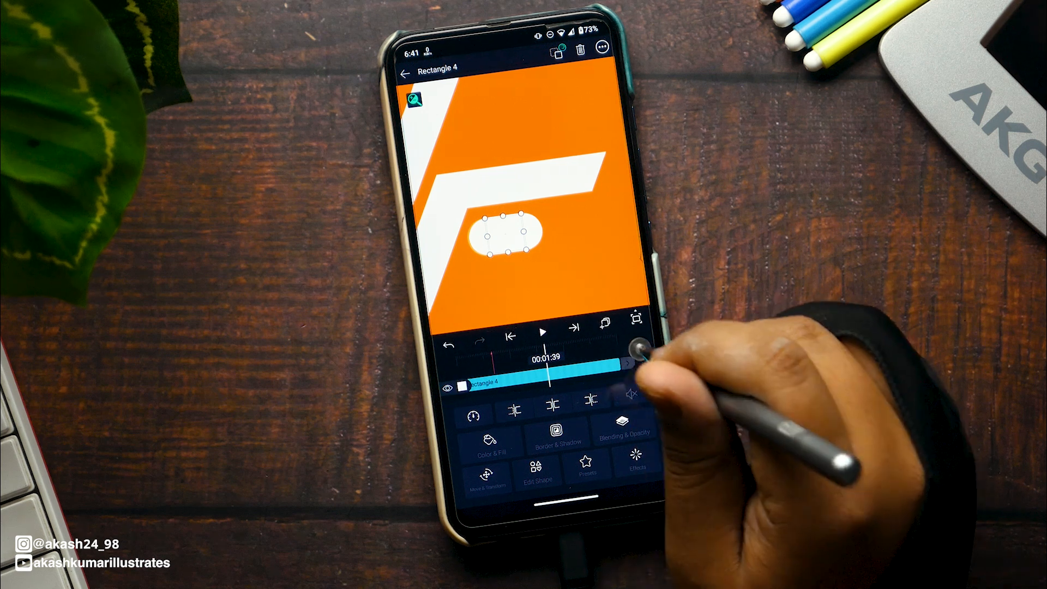
pyautogui.click(403, 72)
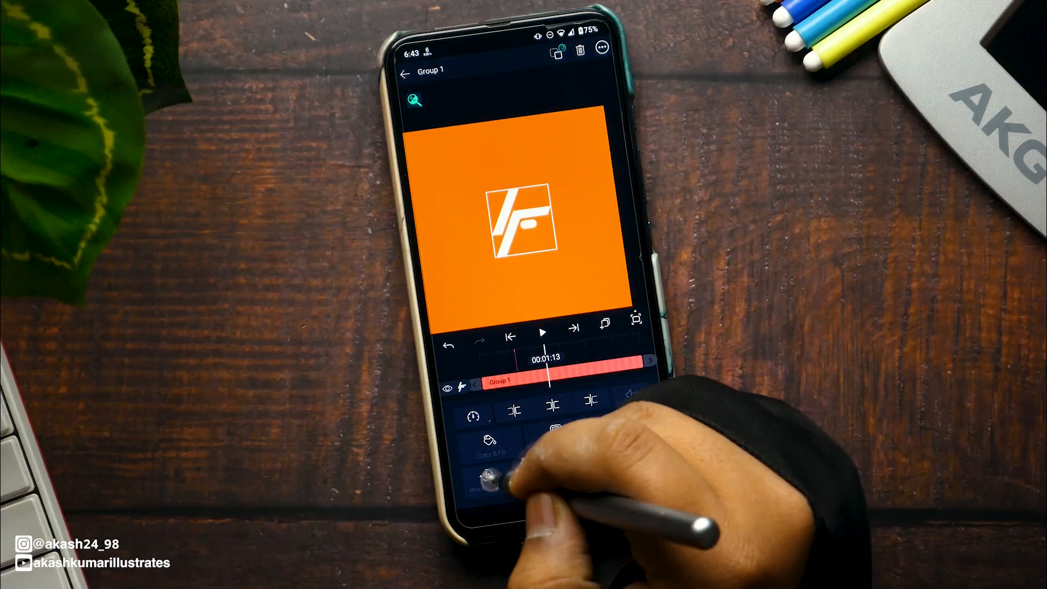
# Scale Group 1 down so the logo sits small at the canvas centre.
pyautogui.click(491, 484)
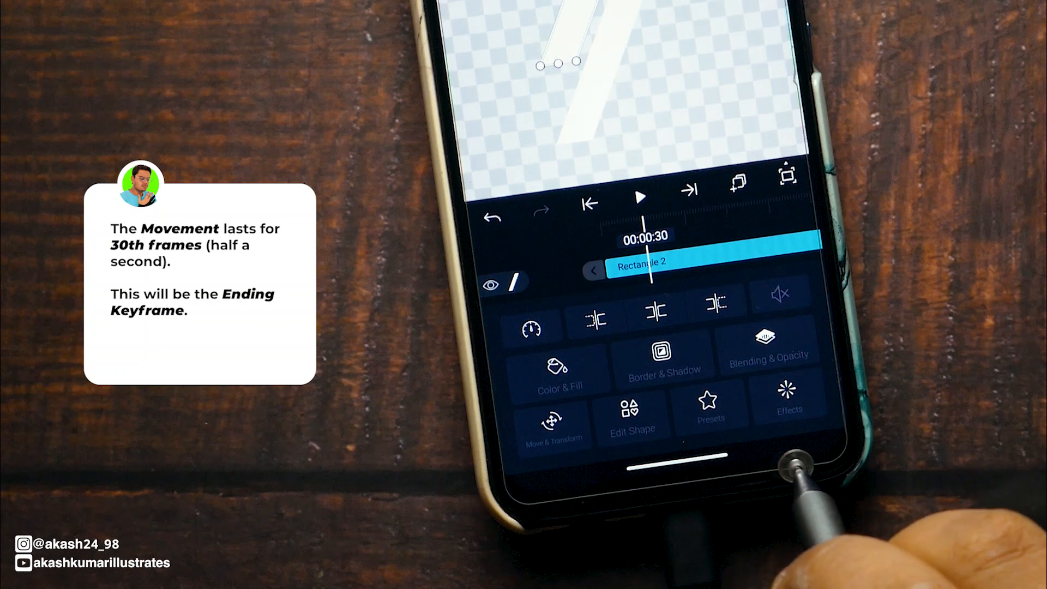
# Keyframe Rectangle 2 above the canvas at frame 0 so it slides down by frame 30, then scrub to check.
pyautogui.click(553, 424)
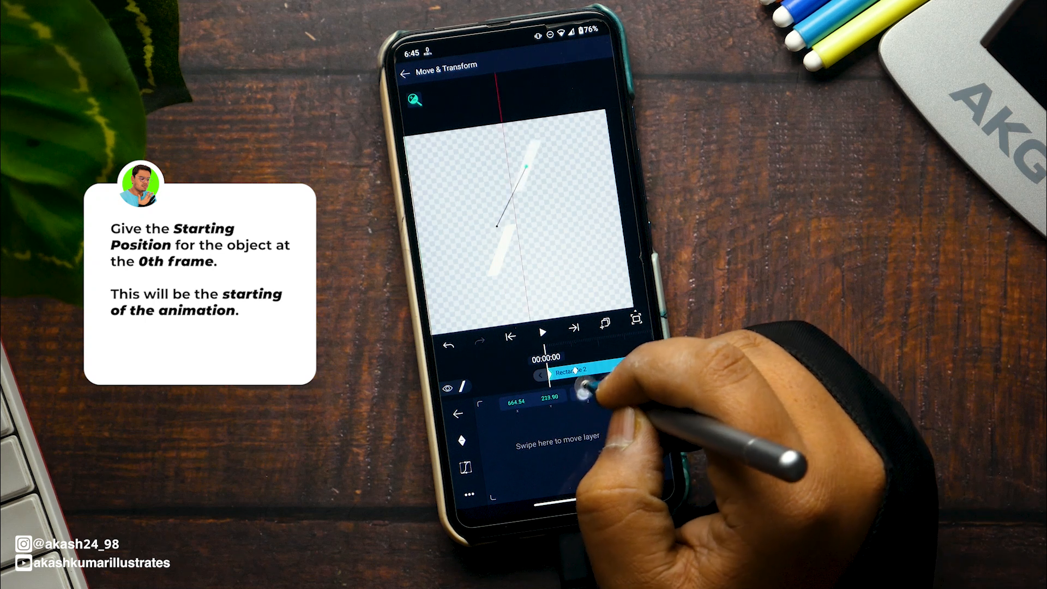
pyautogui.moveTo(595, 387); pyautogui.dragTo(571, 438)
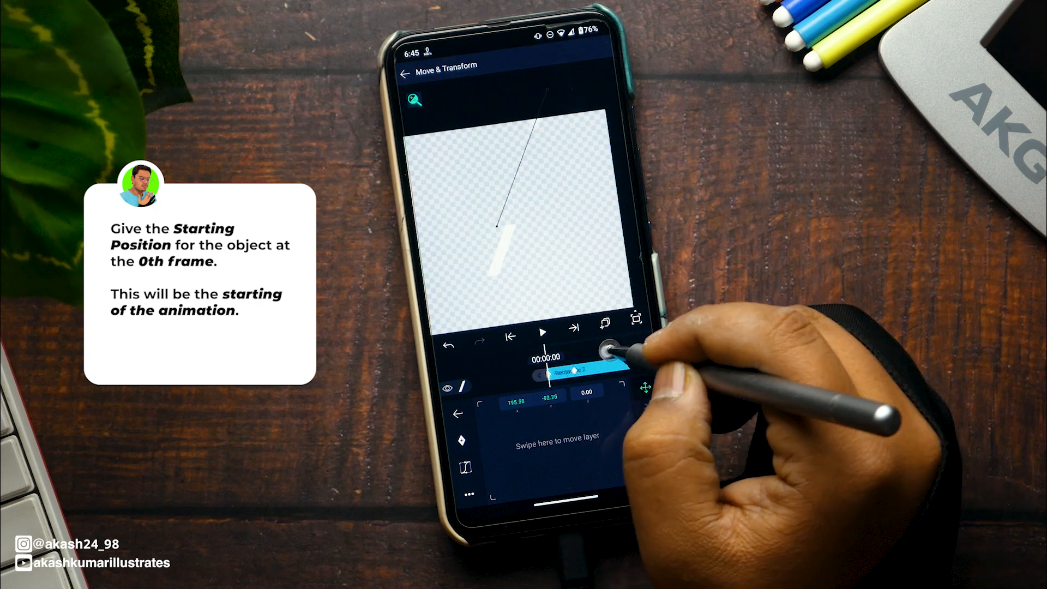
pyautogui.moveTo(604, 347); pyautogui.dragTo(578, 368)
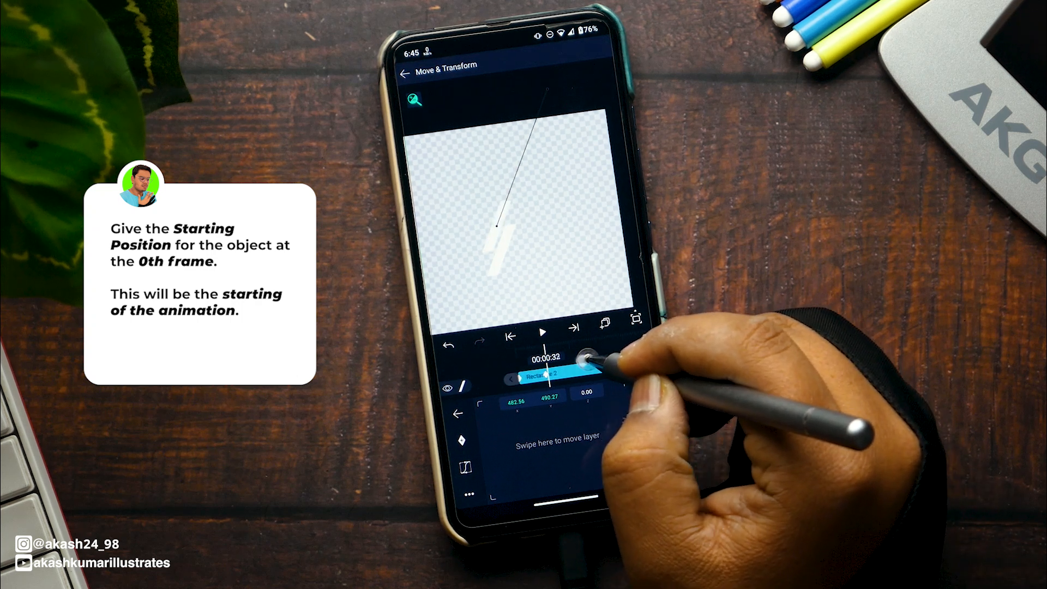
pyautogui.moveTo(587, 357); pyautogui.dragTo(567, 361)
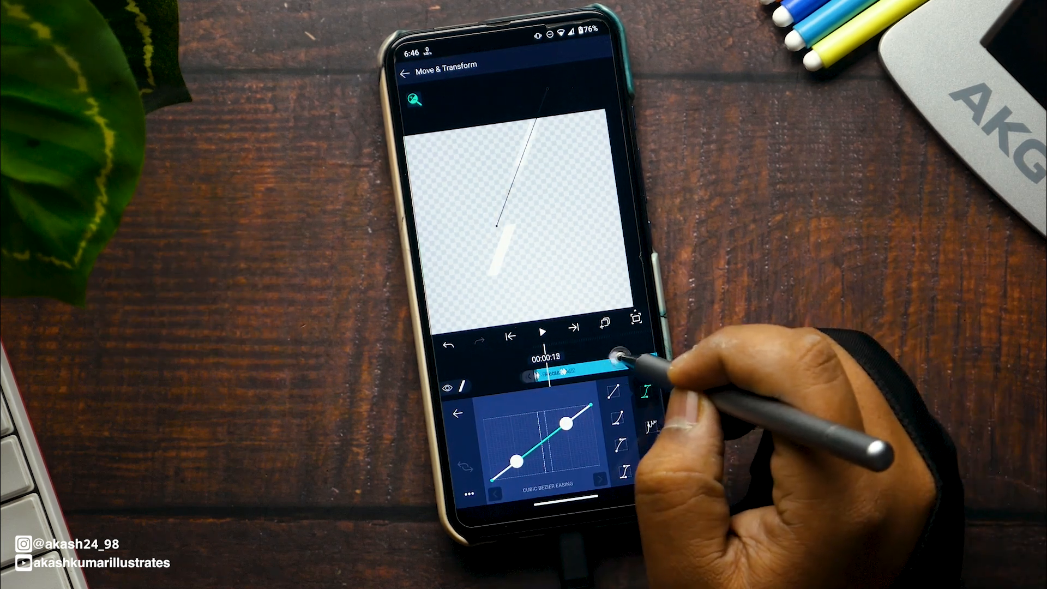
# Return to the first frame and set the slide-in keyframe to Elastic easing.
pyautogui.moveTo(631, 358); pyautogui.dragTo(618, 411)
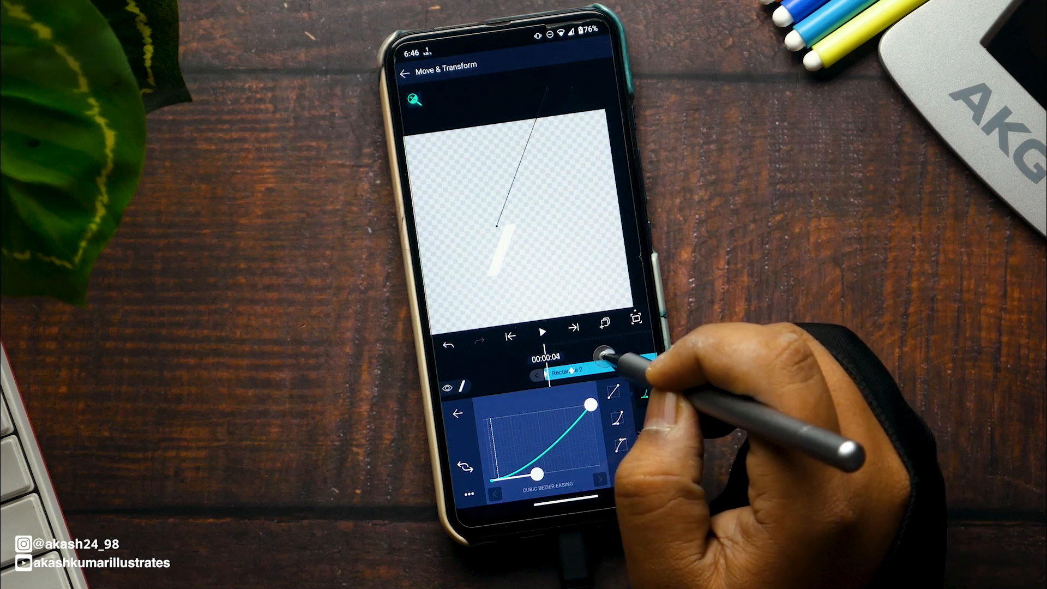
pyautogui.moveTo(598, 358); pyautogui.dragTo(588, 362)
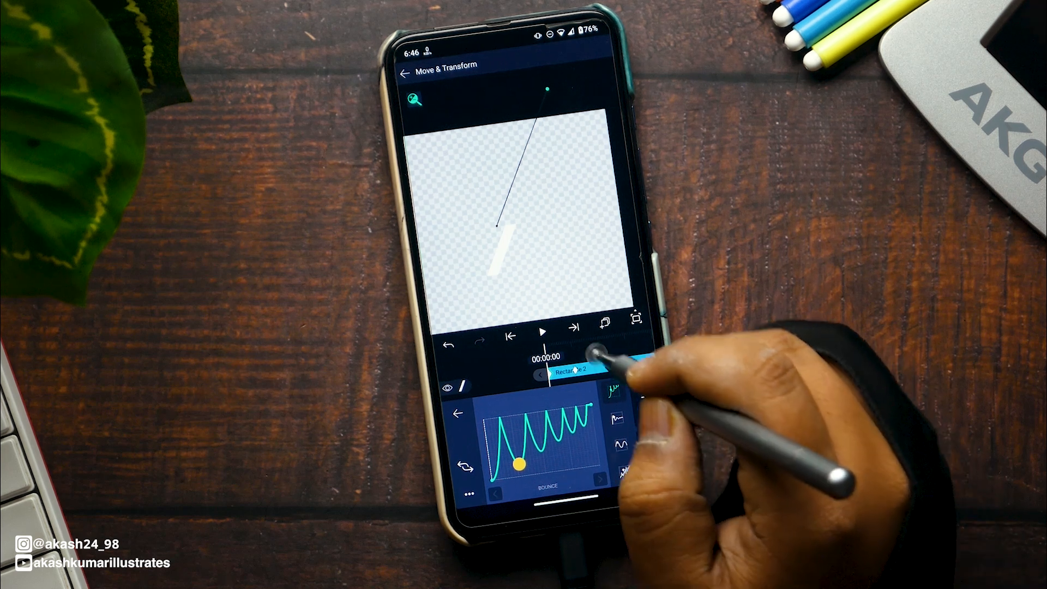
pyautogui.click(542, 331)
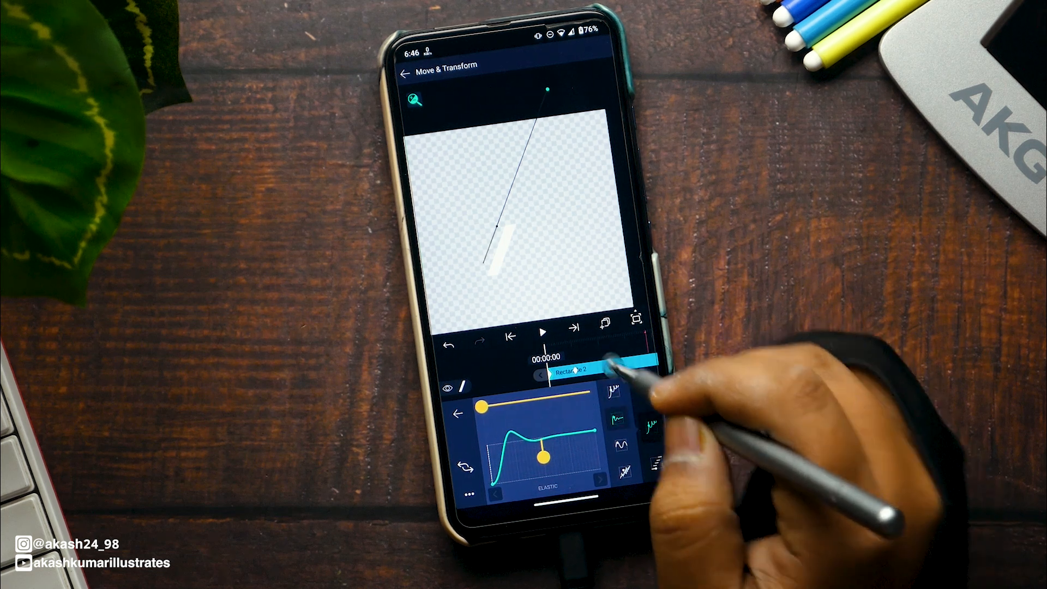
# Play the animation to preview the elastic overshoot, then stop.
pyautogui.click(542, 331)
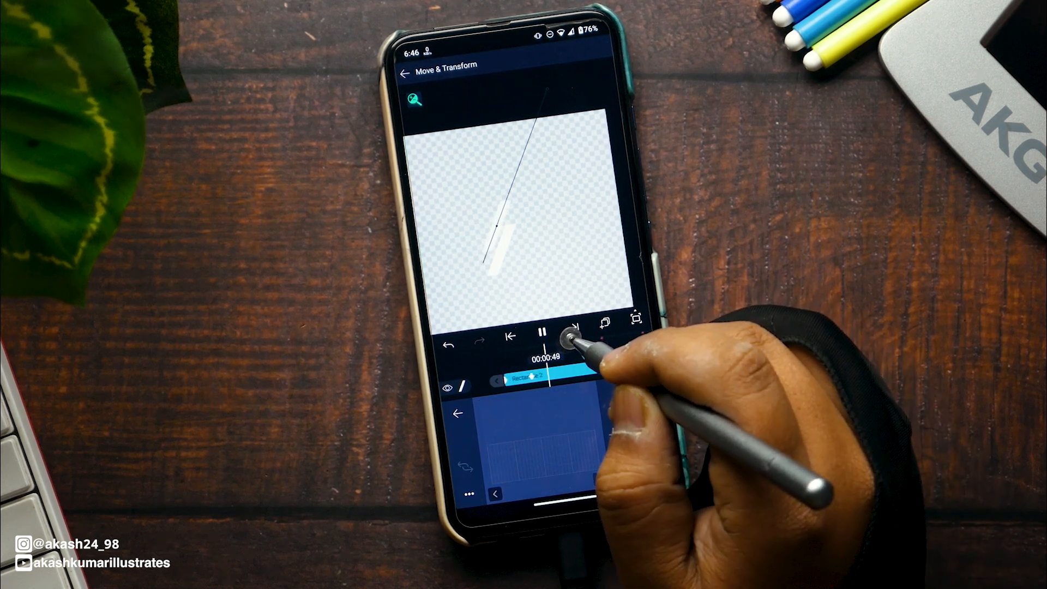
pyautogui.click(572, 332)
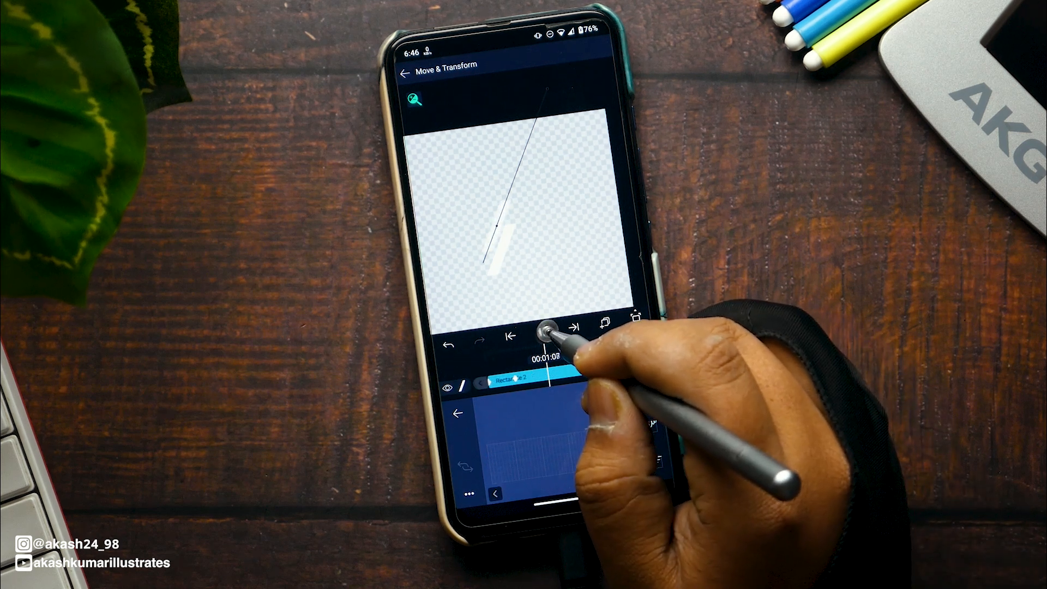
pyautogui.click(404, 73)
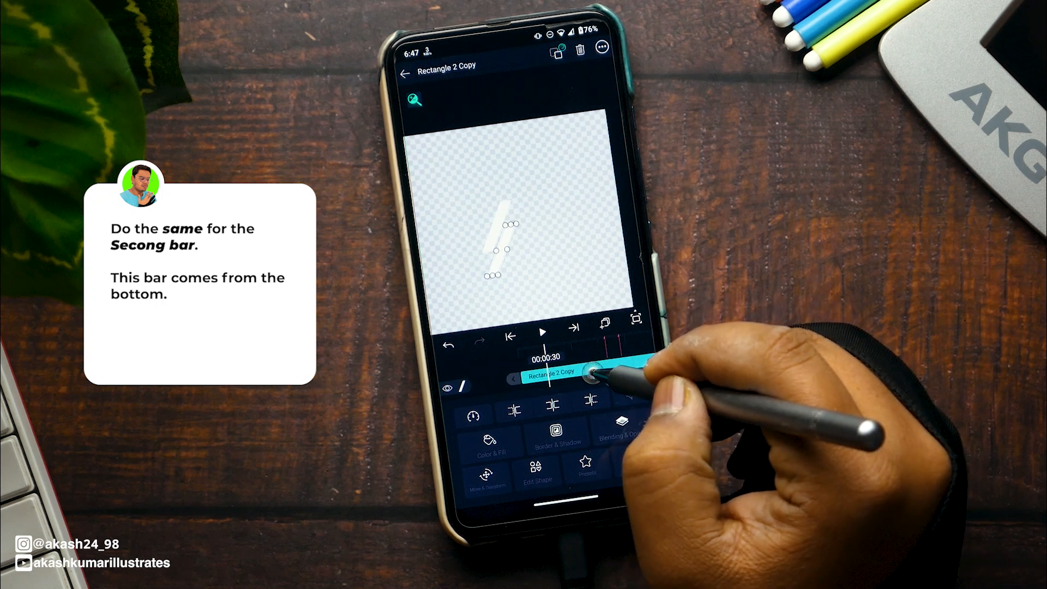
# Keyframe Rectangle 2 Copy's position at 00:00:30 and start it below the canvas at frame 0.
pyautogui.click(485, 469)
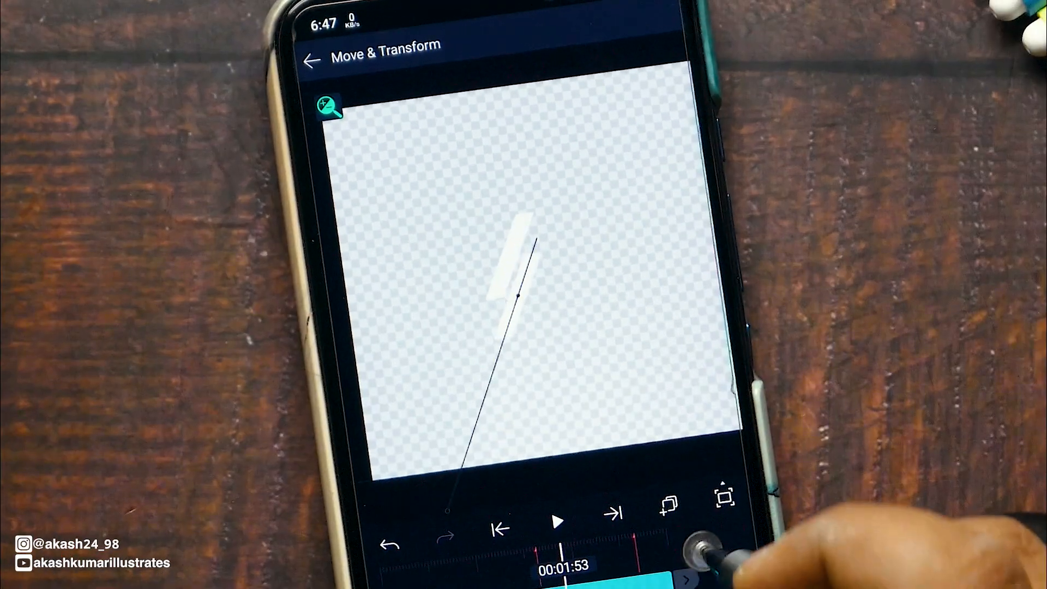
pyautogui.click(557, 522)
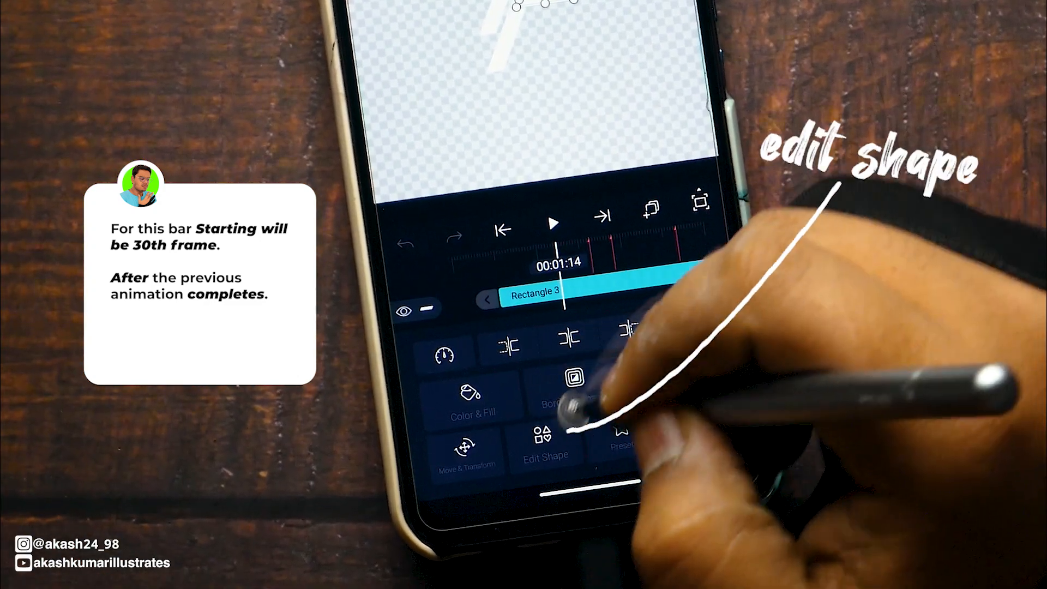
# Set Rectangle 3's ending size keyframe at about the one-second mark.
pyautogui.click(546, 444)
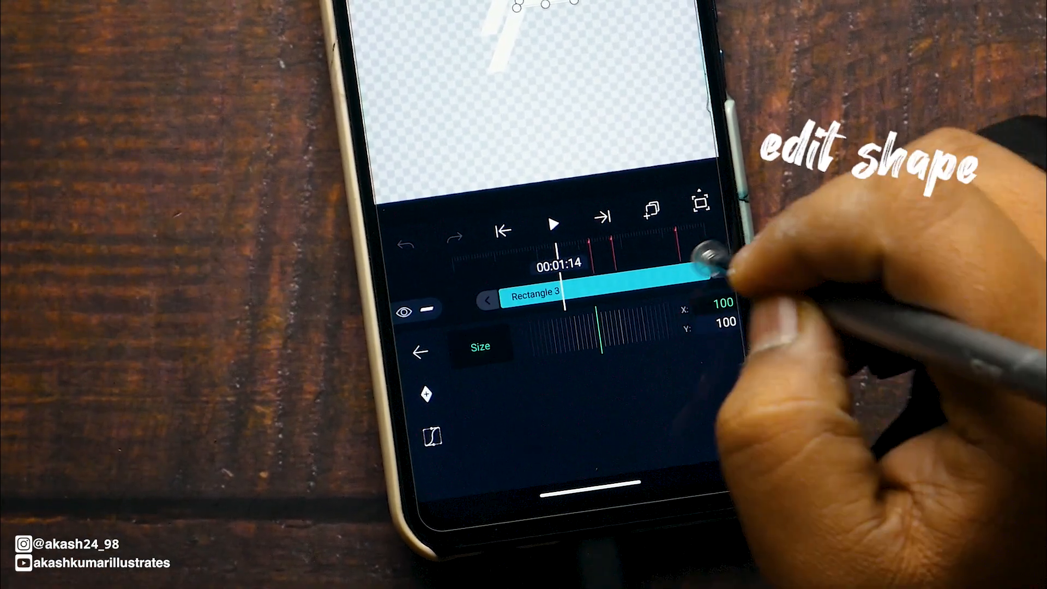
pyautogui.moveTo(701, 261); pyautogui.dragTo(702, 267)
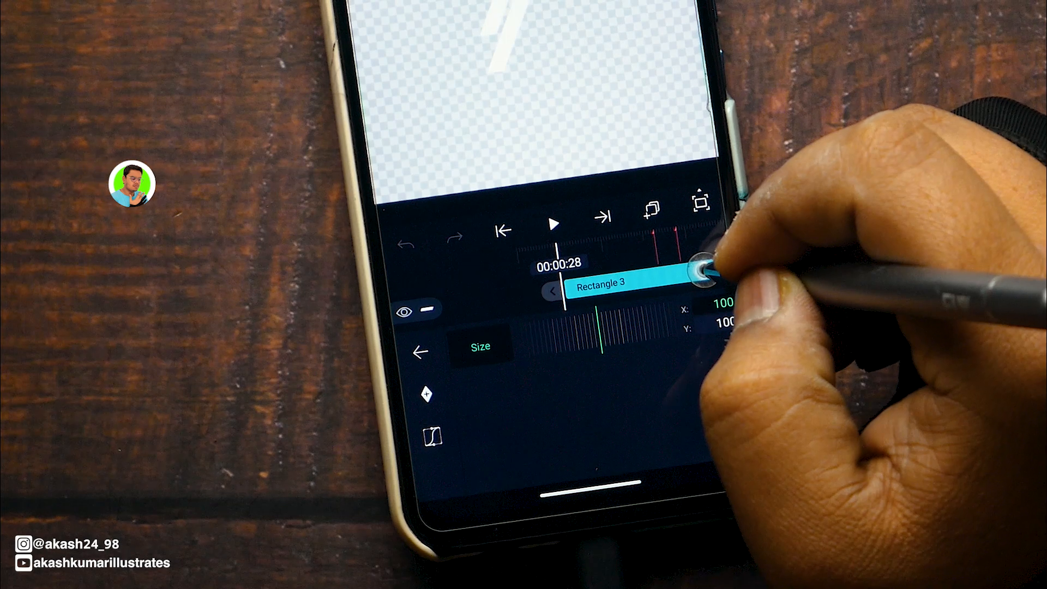
pyautogui.moveTo(705, 266); pyautogui.dragTo(731, 281)
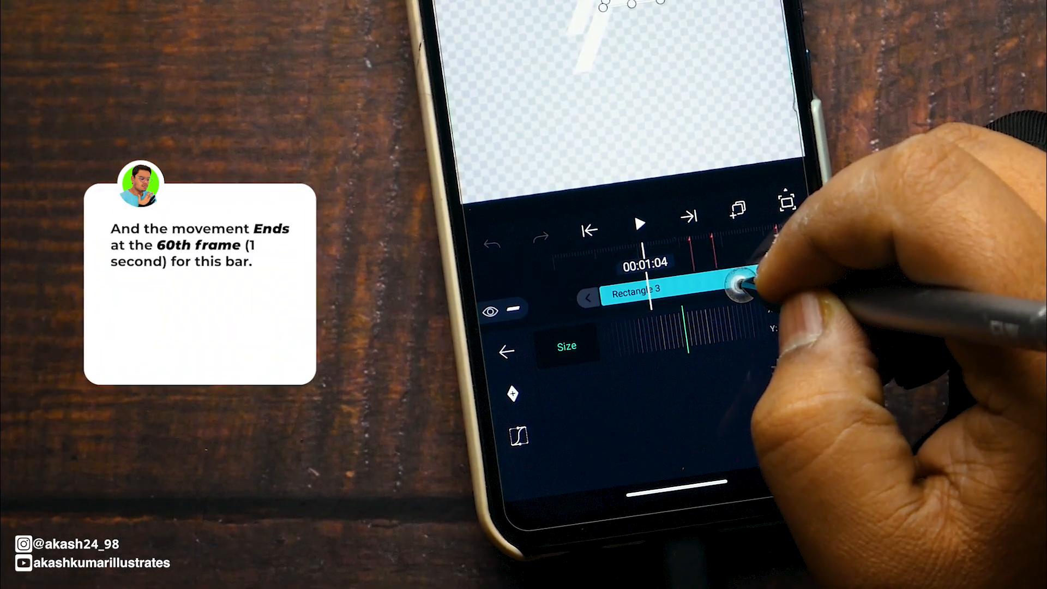
pyautogui.moveTo(742, 281); pyautogui.dragTo(749, 284)
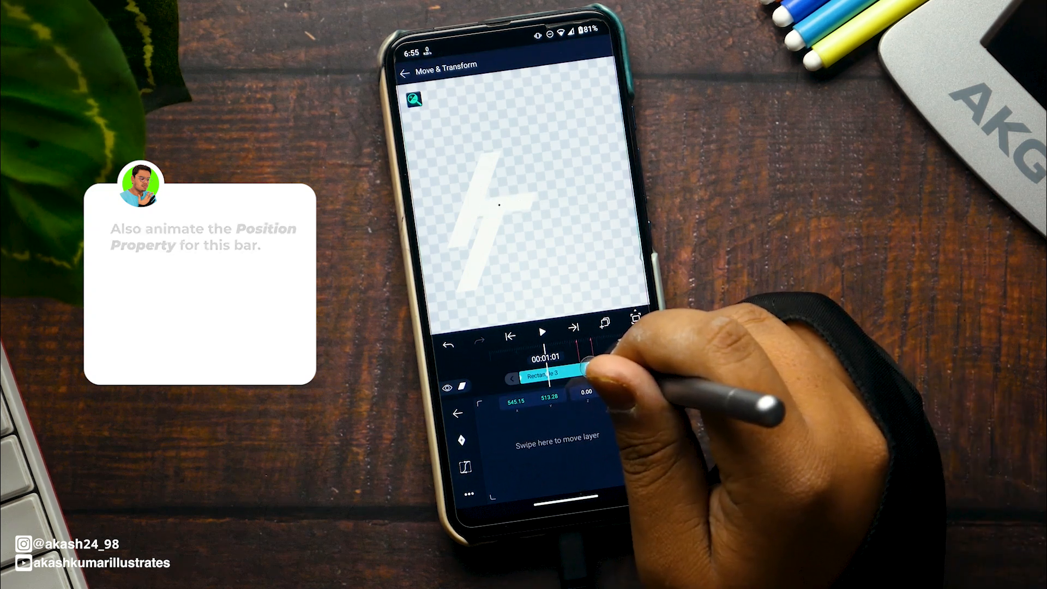
# Keyframe the bar's position near one second and ease its motion curve.
pyautogui.moveTo(581, 371); pyautogui.dragTo(554, 375)
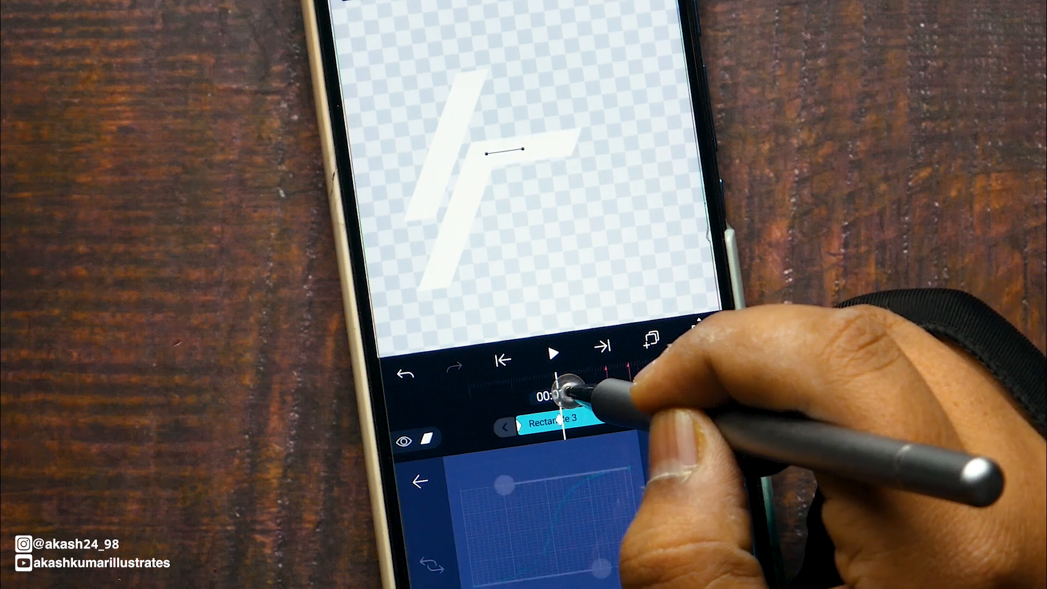
pyautogui.click(554, 354)
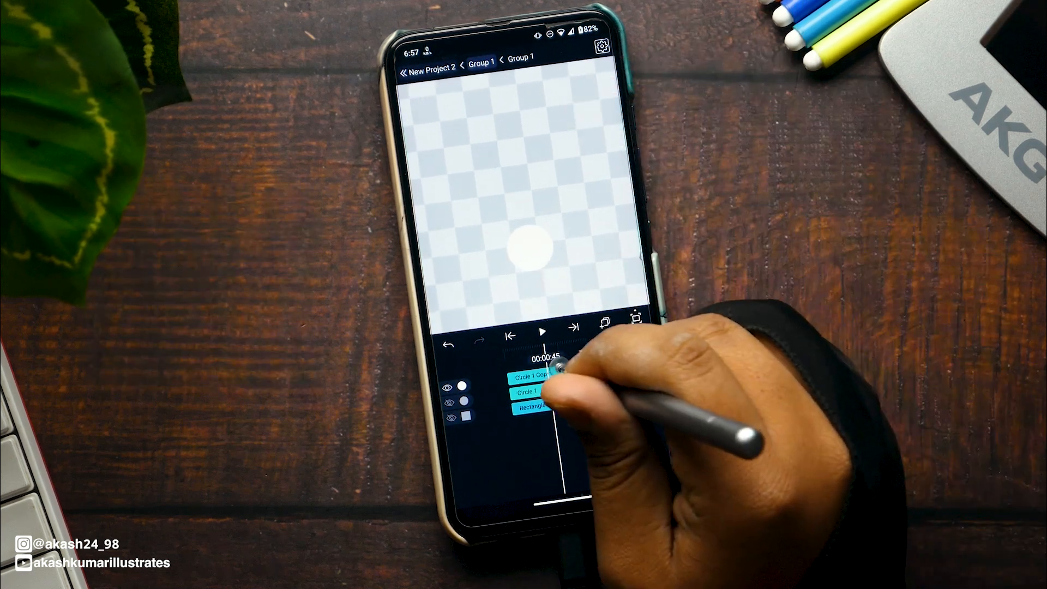
# Set Circle 1 Copy's height to 43 so its size is 43 by 43.
pyautogui.click(533, 375)
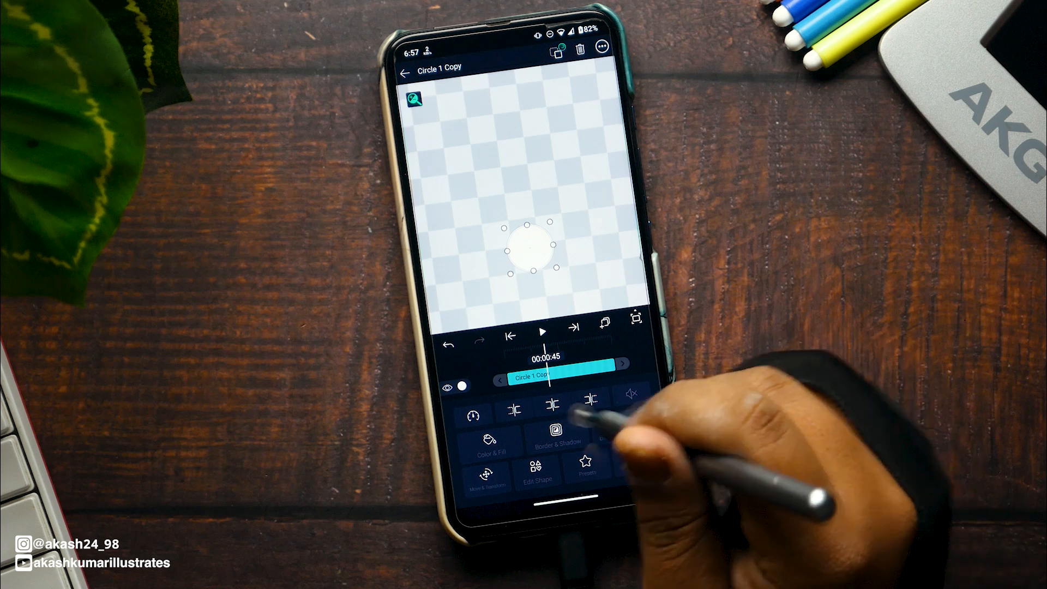
pyautogui.click(486, 469)
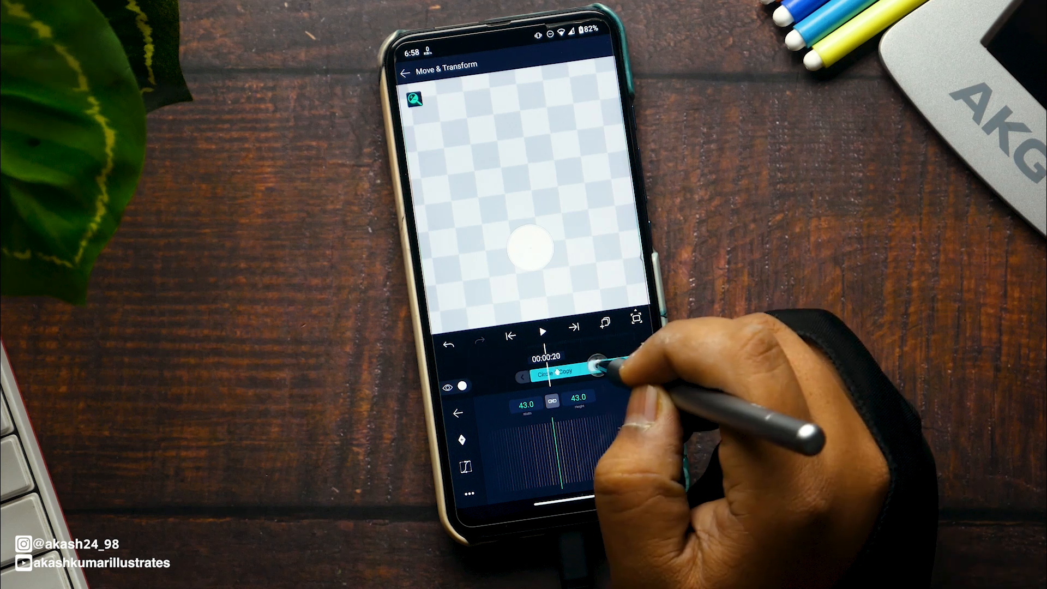
pyautogui.click(579, 397)
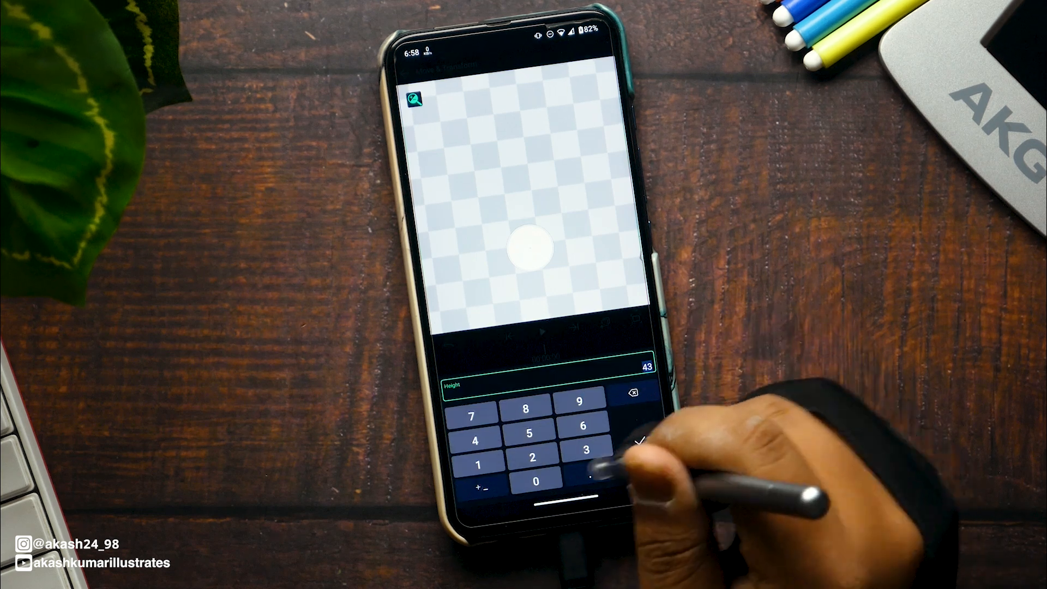
pyautogui.click(638, 442)
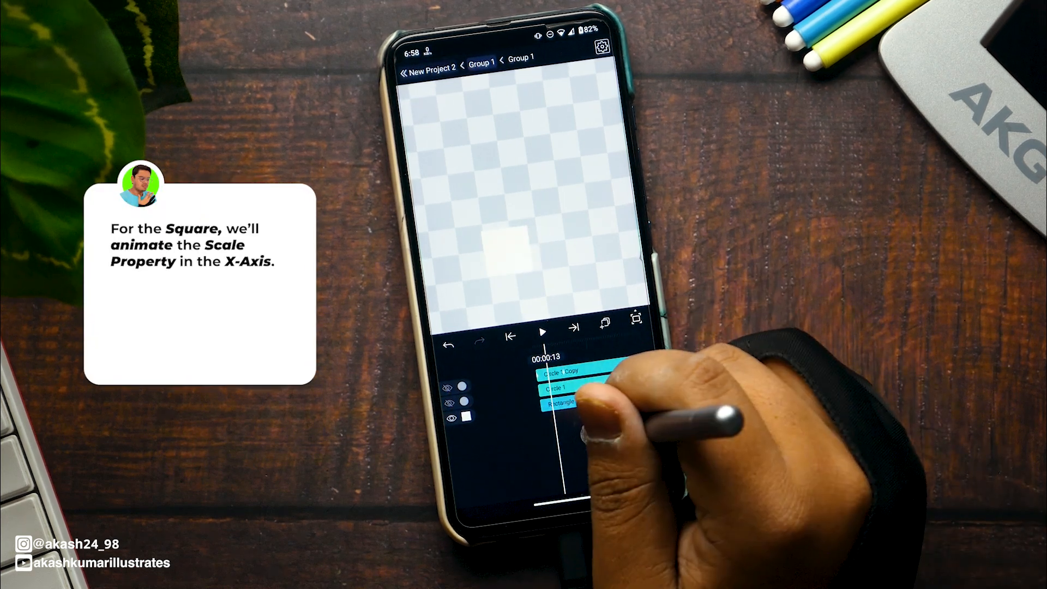
# Key the square's width down to 31 while its height stays 43.
pyautogui.click(561, 405)
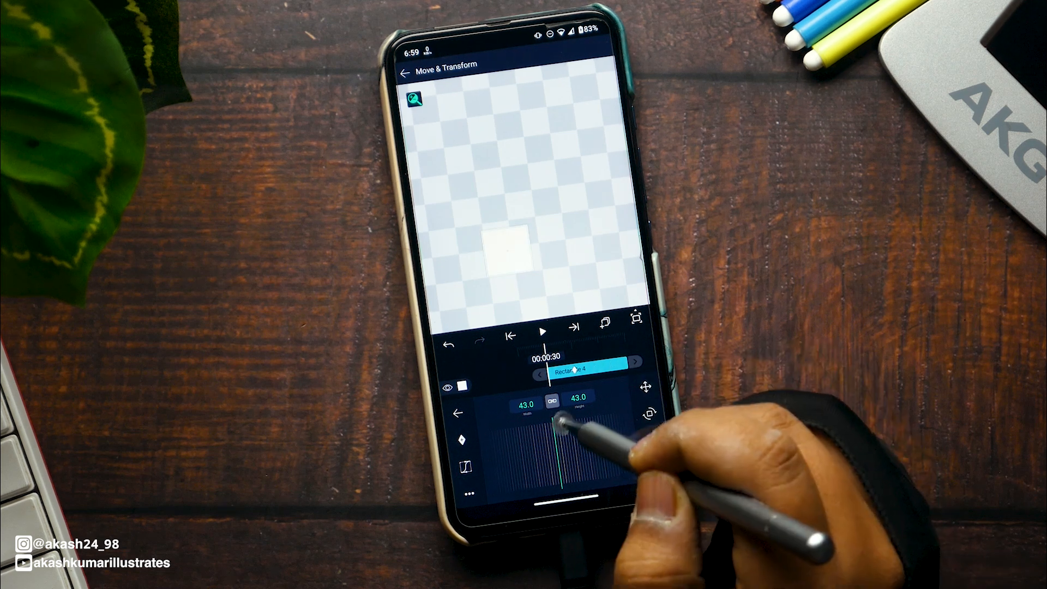
pyautogui.moveTo(562, 428); pyautogui.dragTo(582, 438)
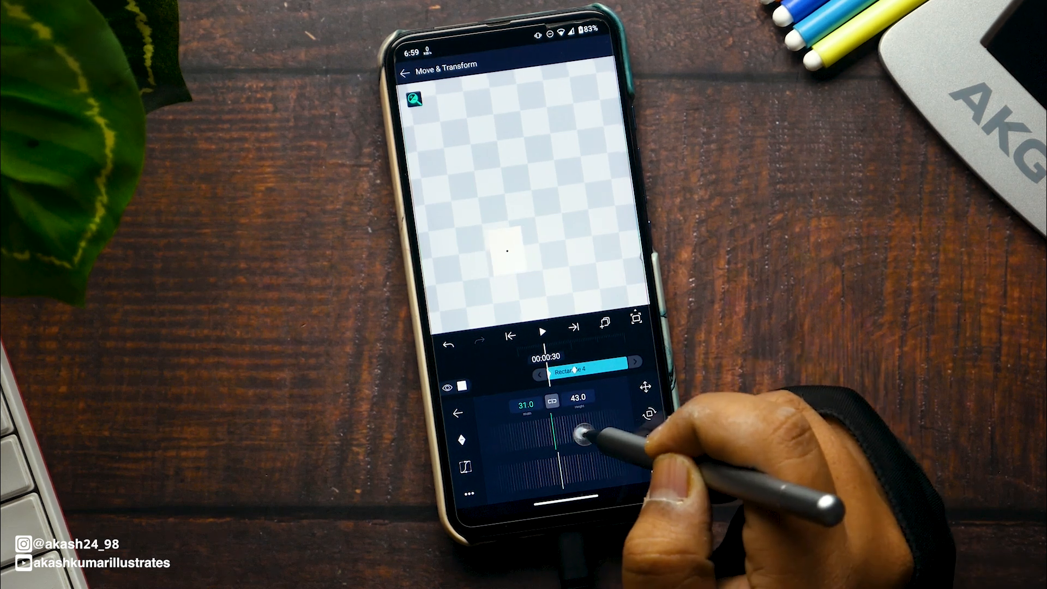
pyautogui.click(525, 406)
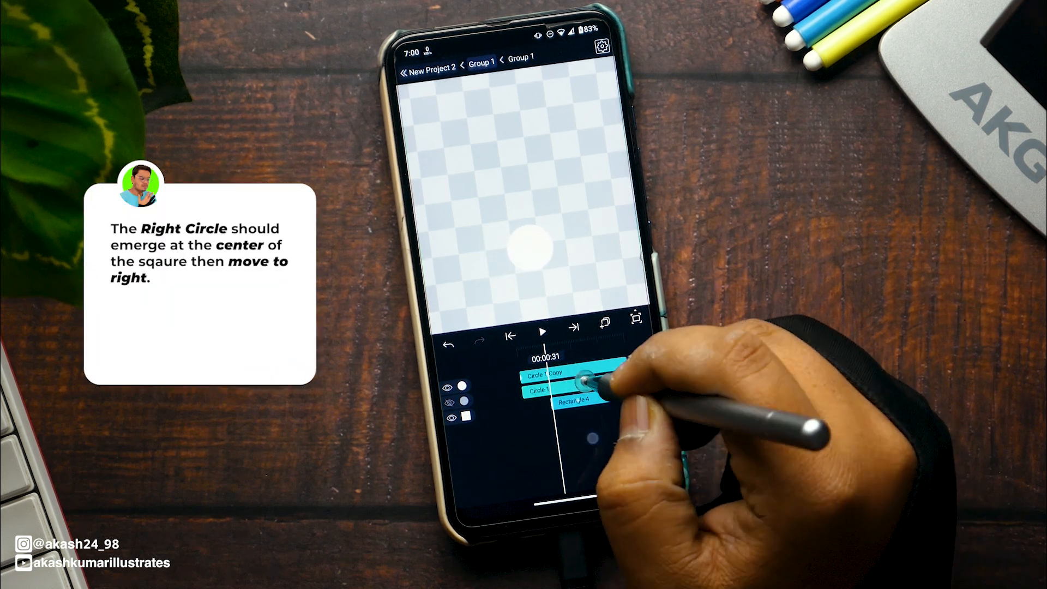
# Keyframe Circle 1 Copy at the square's centre early and out to the right later.
pyautogui.click(571, 377)
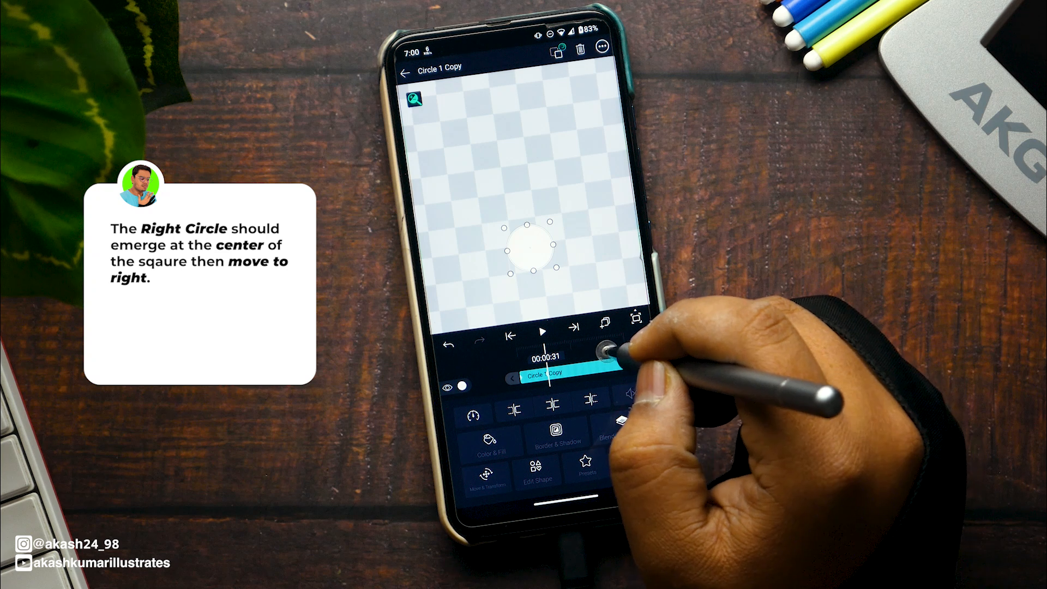
pyautogui.click(487, 475)
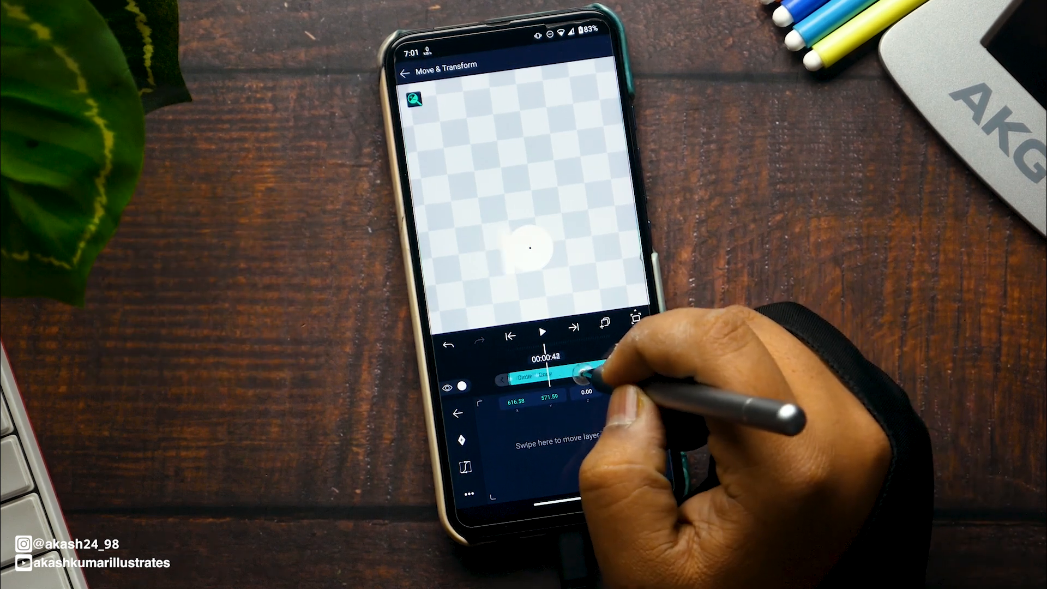
pyautogui.moveTo(594, 367); pyautogui.dragTo(589, 358)
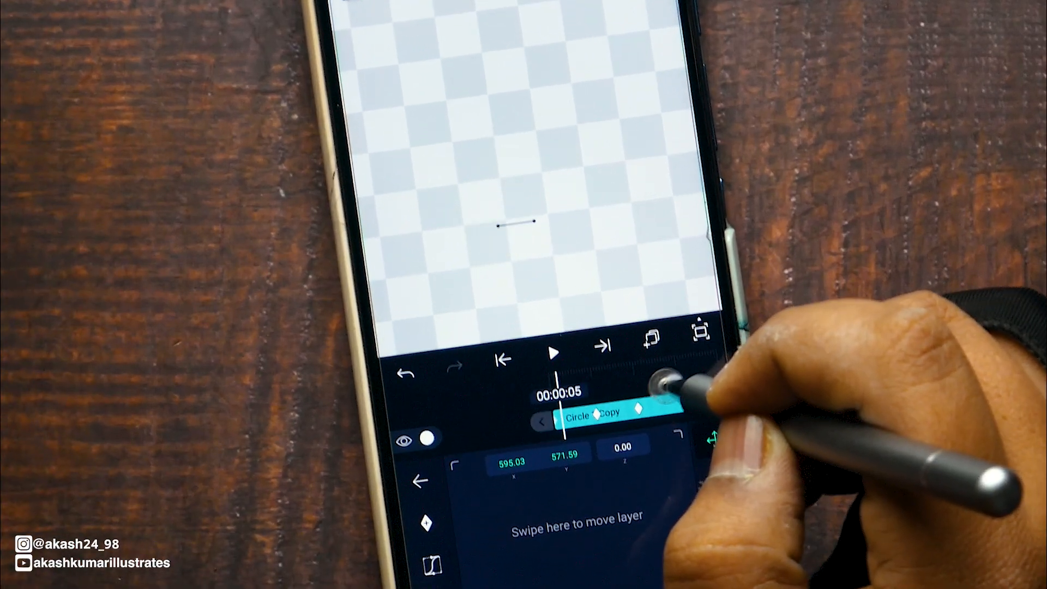
pyautogui.moveTo(658, 384); pyautogui.dragTo(632, 401)
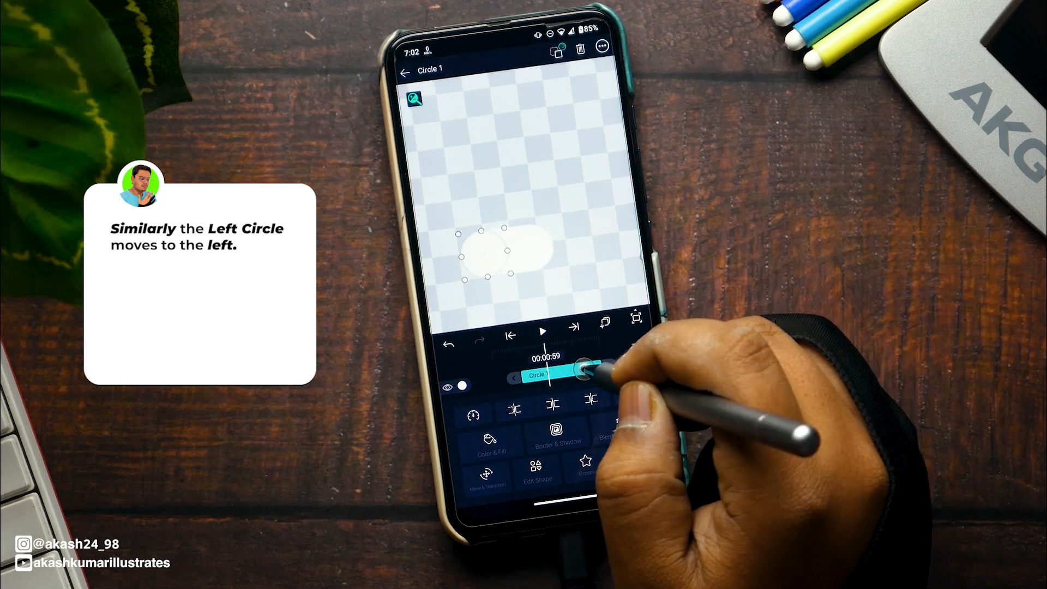
# Keyframe Circle 1 moving out to the left, then preview the group from the start.
pyautogui.click(491, 472)
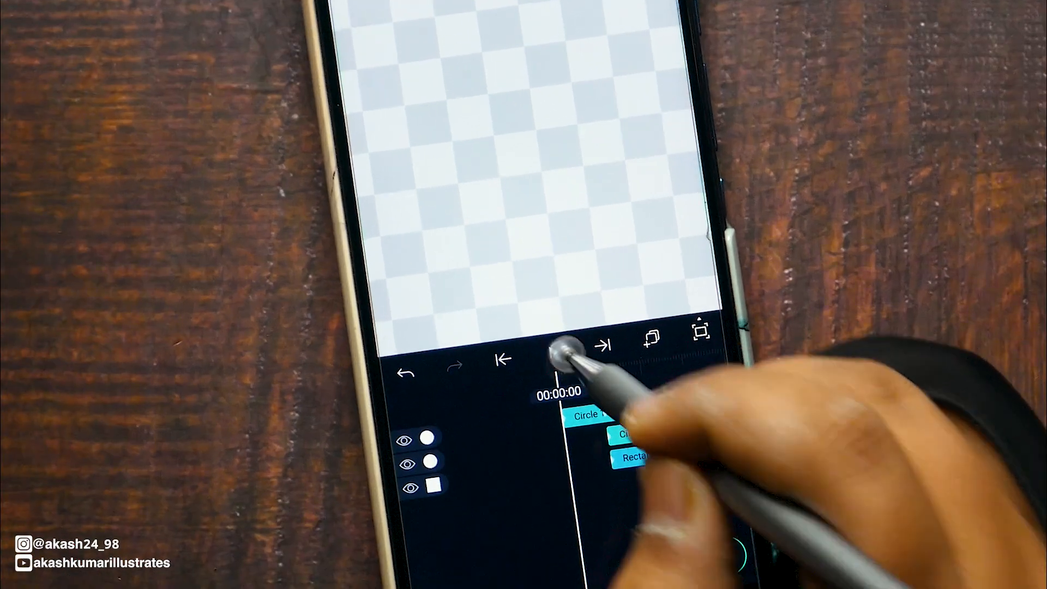
pyautogui.click(564, 345)
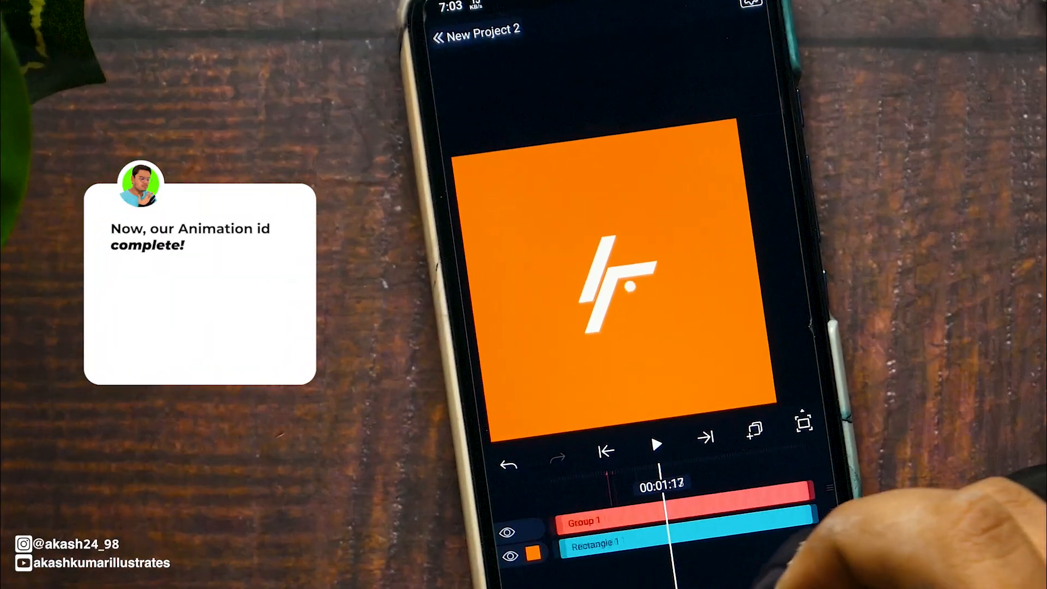
# Play the finished logo intro in New Project 2 on the orange background.
pyautogui.click(657, 444)
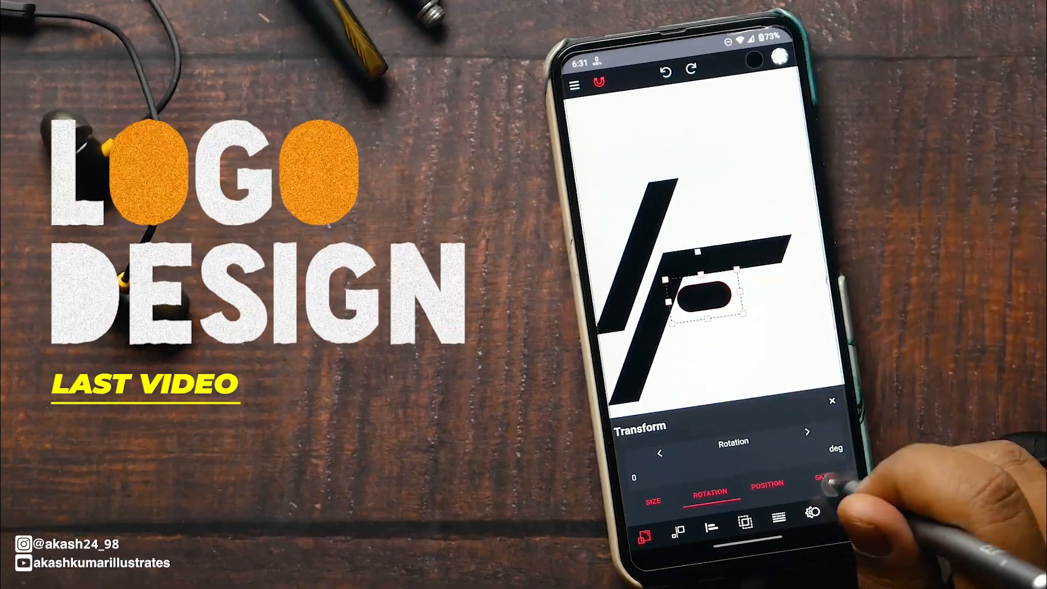
pyautogui.click(767, 485)
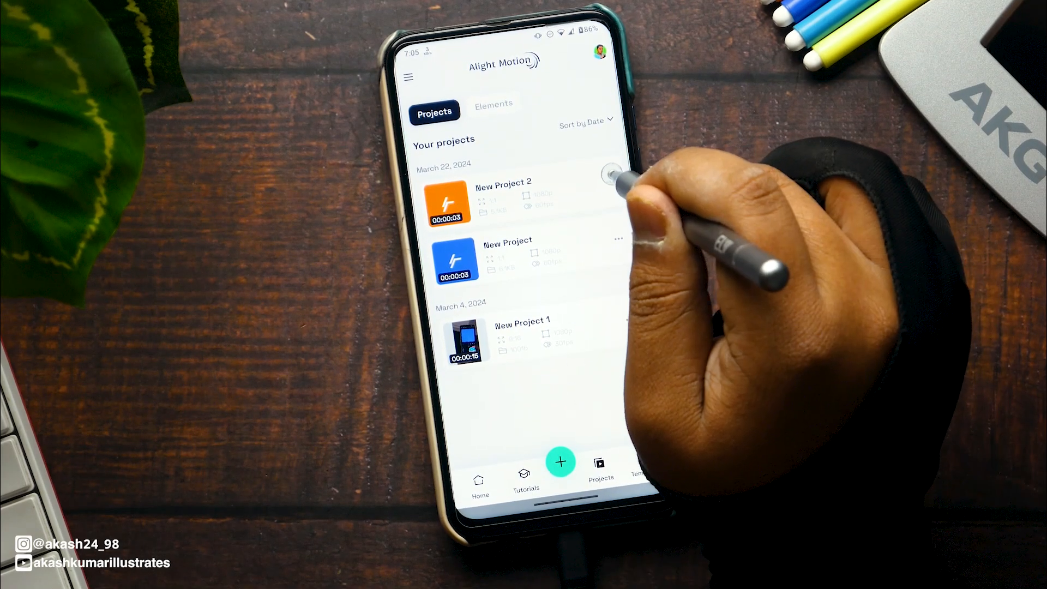
# Show New Project 2's options menu with select, export, duplicate and delete.
pyautogui.click(611, 181)
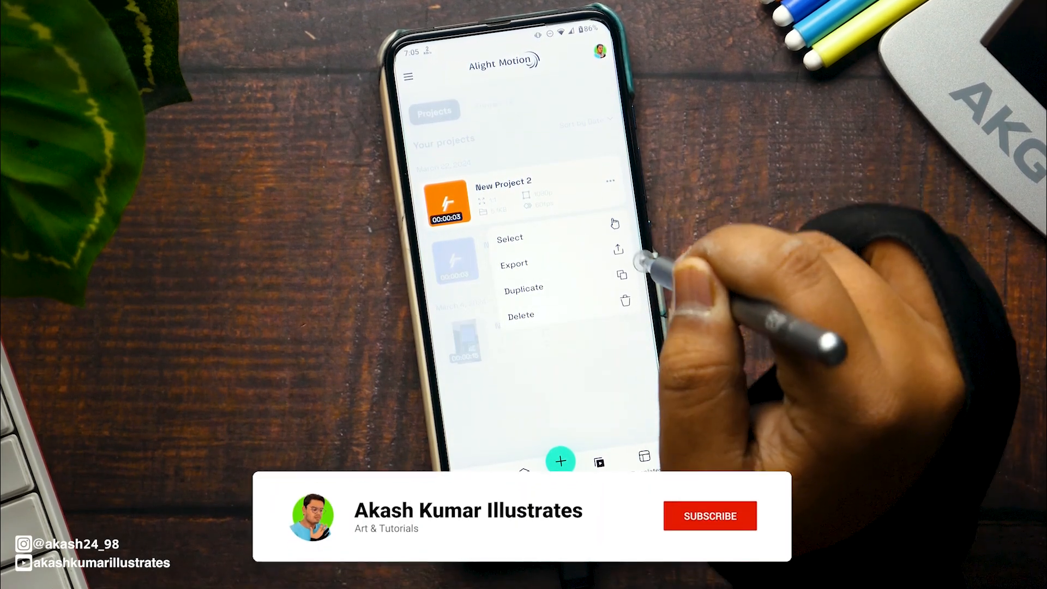